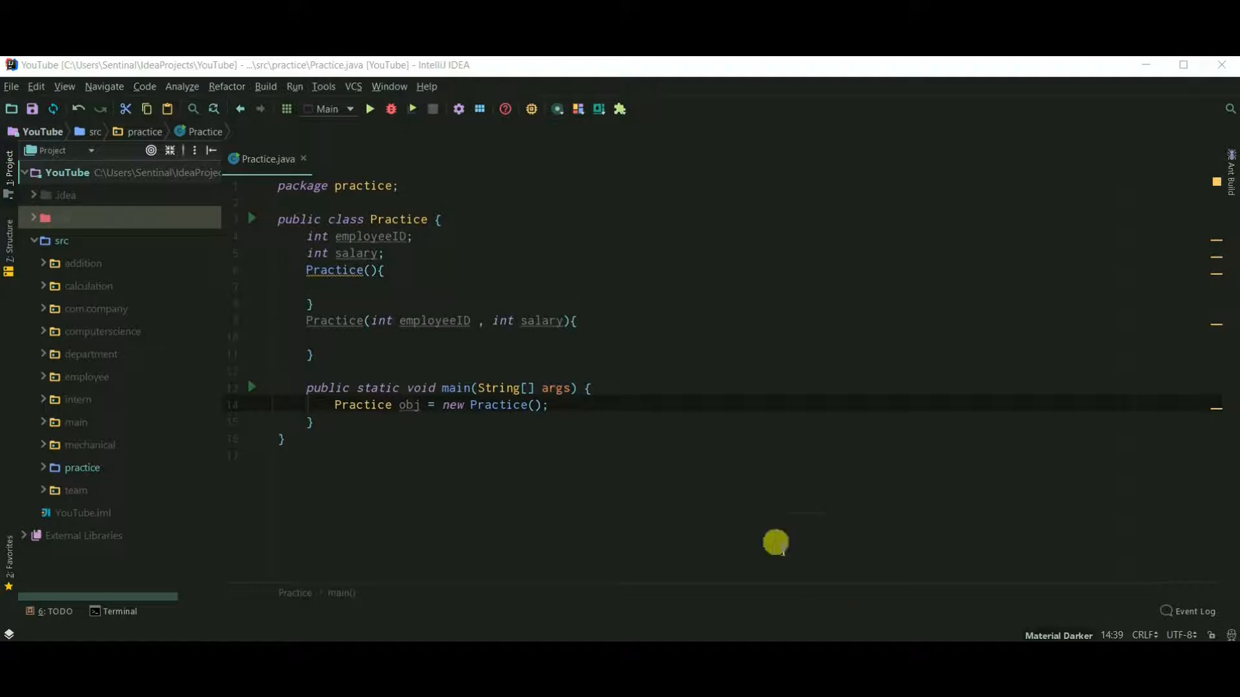
Step: In the two-argument constructor, assign this.employeeID = employeeID and this.salary = salary
{"action": "left_click", "coordinate": [338, 219]}
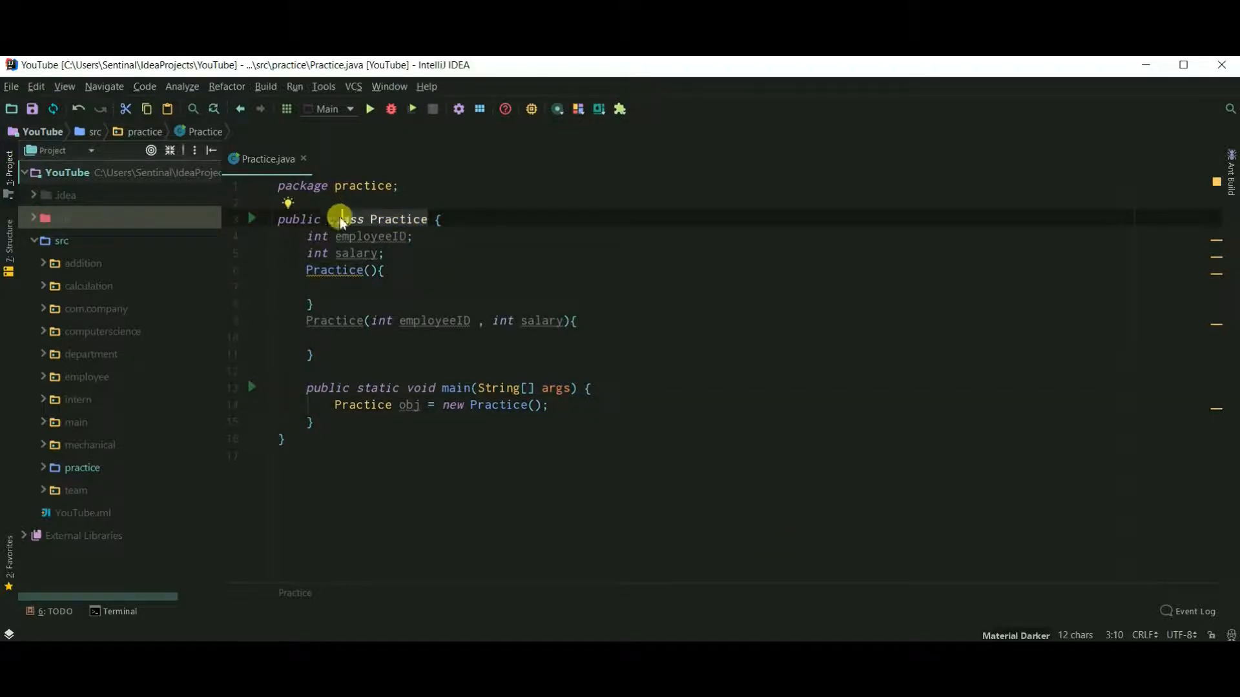
{"action": "mouse_move", "coordinate": [412, 276]}
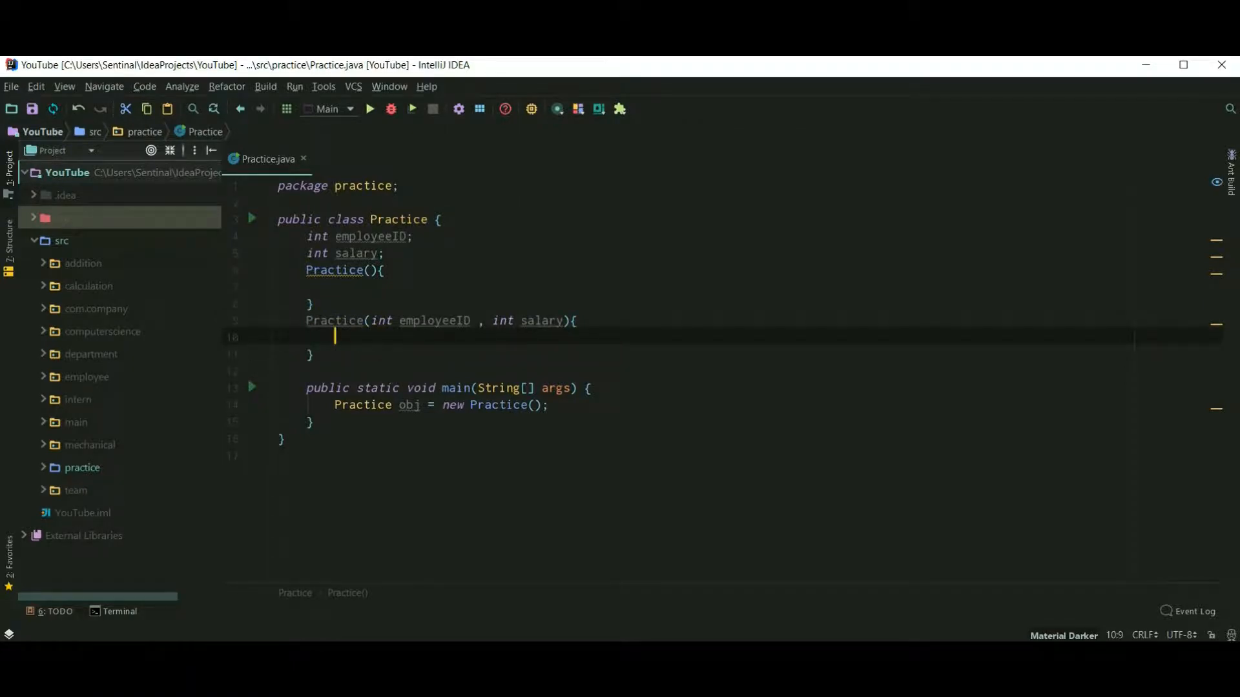
{"action": "type", "text": "em"}
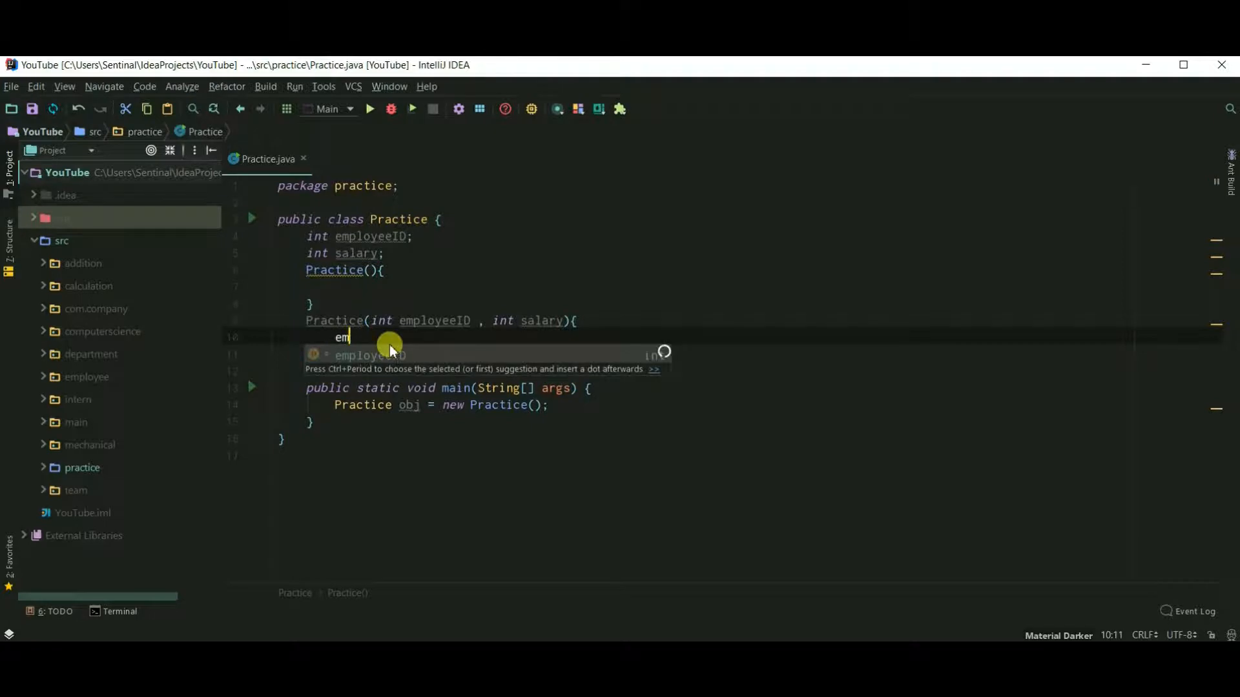
{"action": "type", "text": "this."}
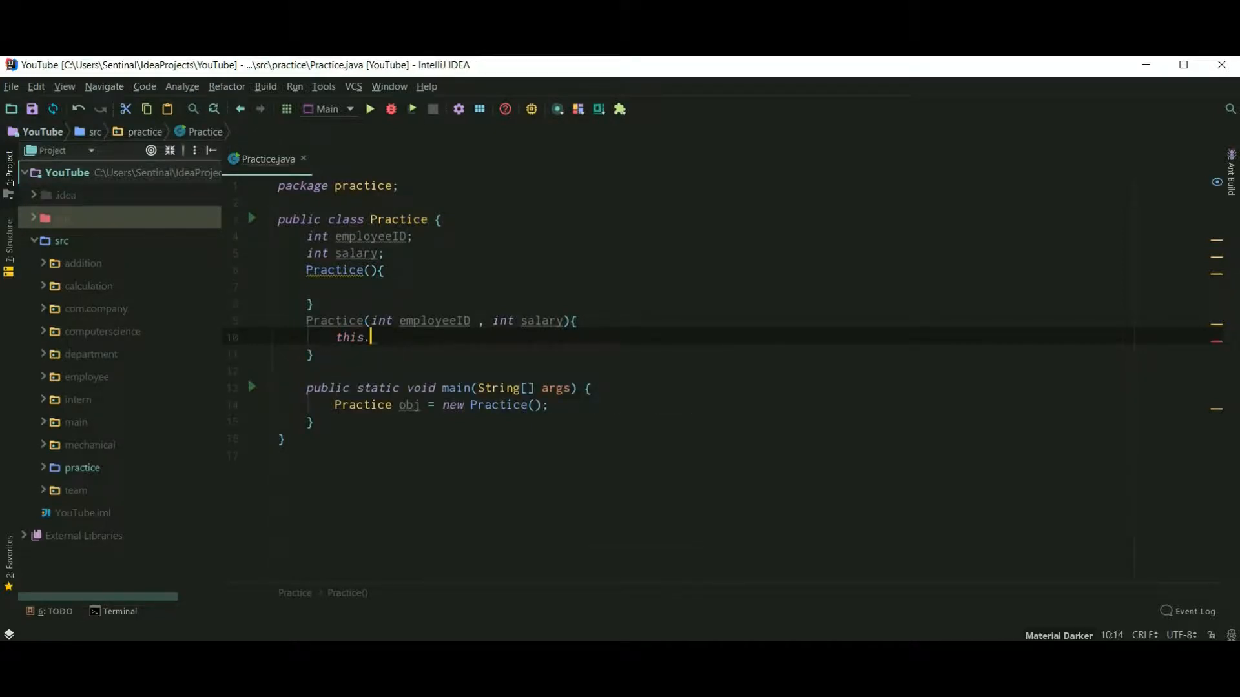
{"action": "type", "text": "employeeID = employeeID"}
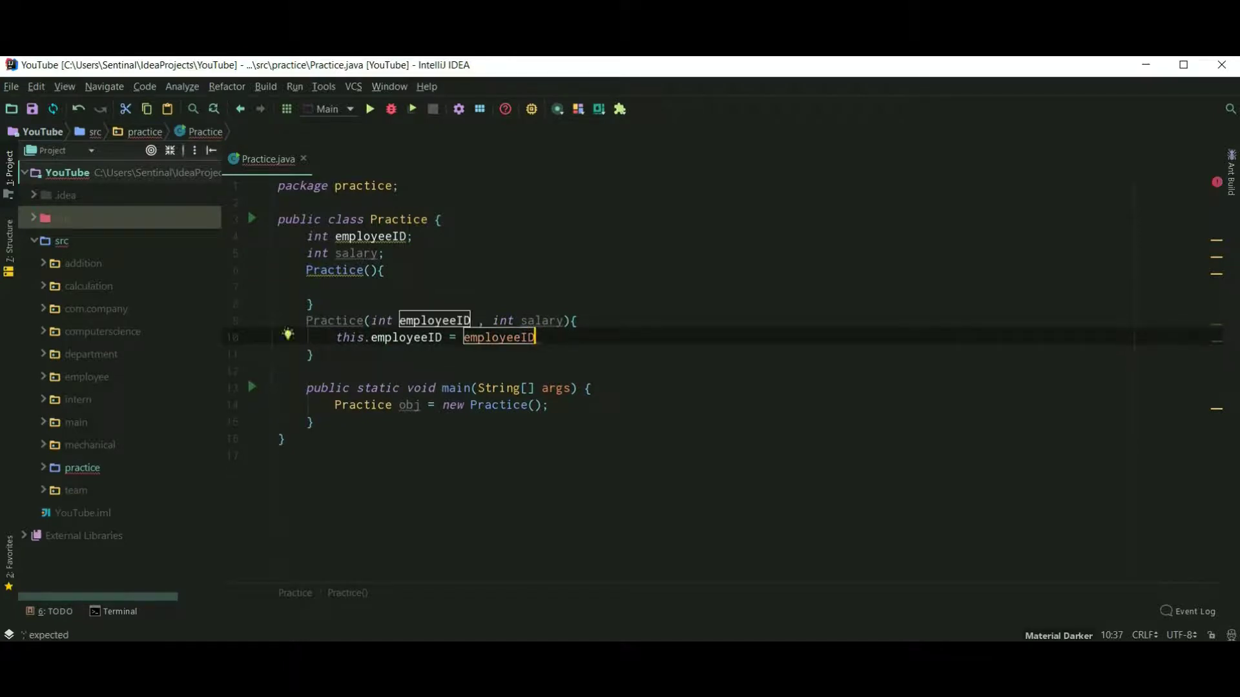
{"action": "type", "text": "thid."}
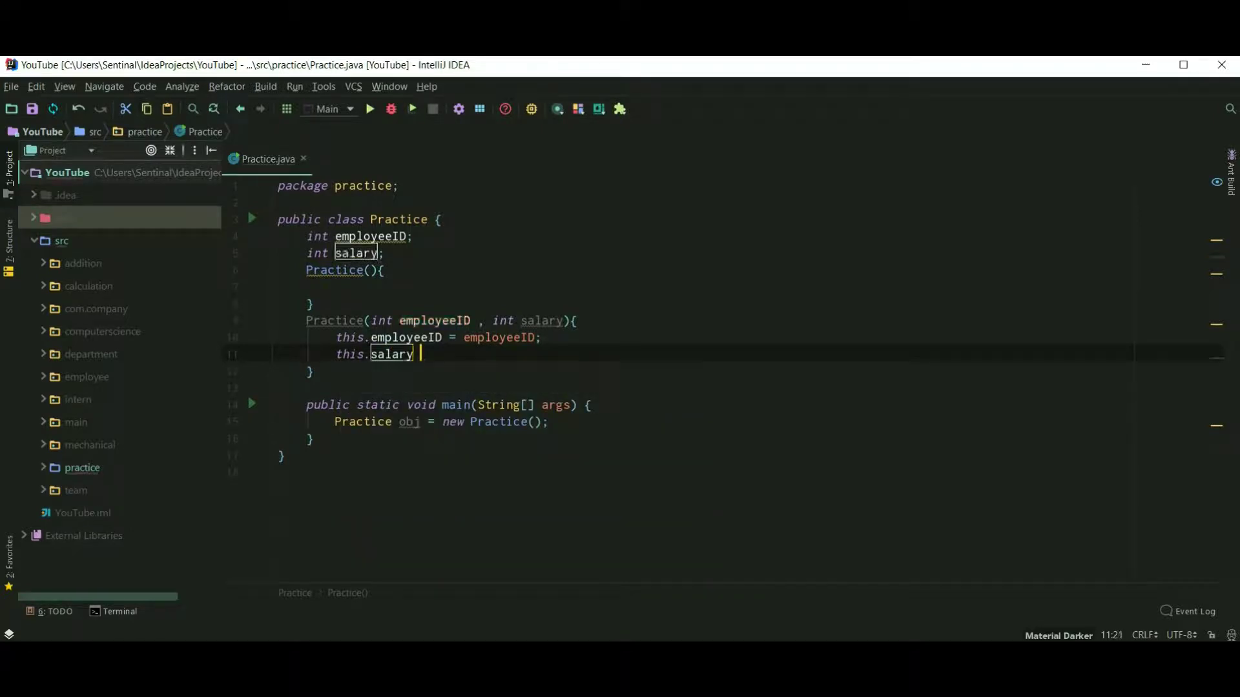
{"action": "type", "text": "= s"}
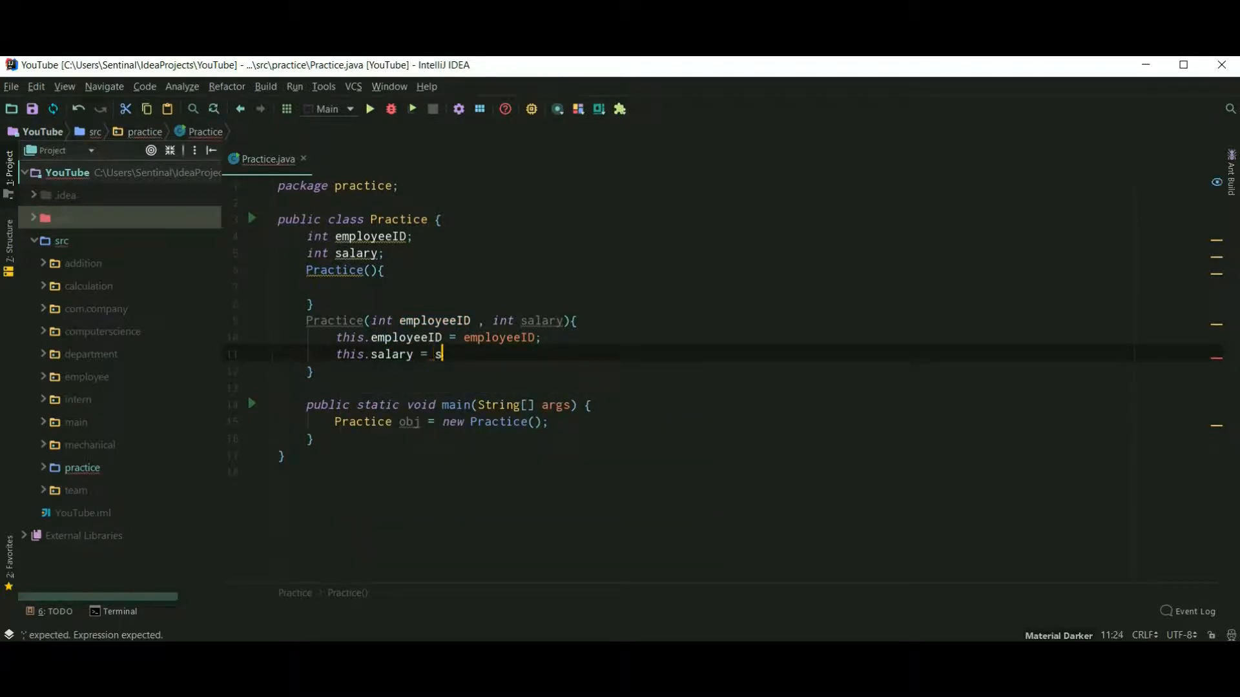
{"action": "type", "text": "alary;"}
{"action": "type", "text": "System.out.println(\"Salary : \"+salary);"}
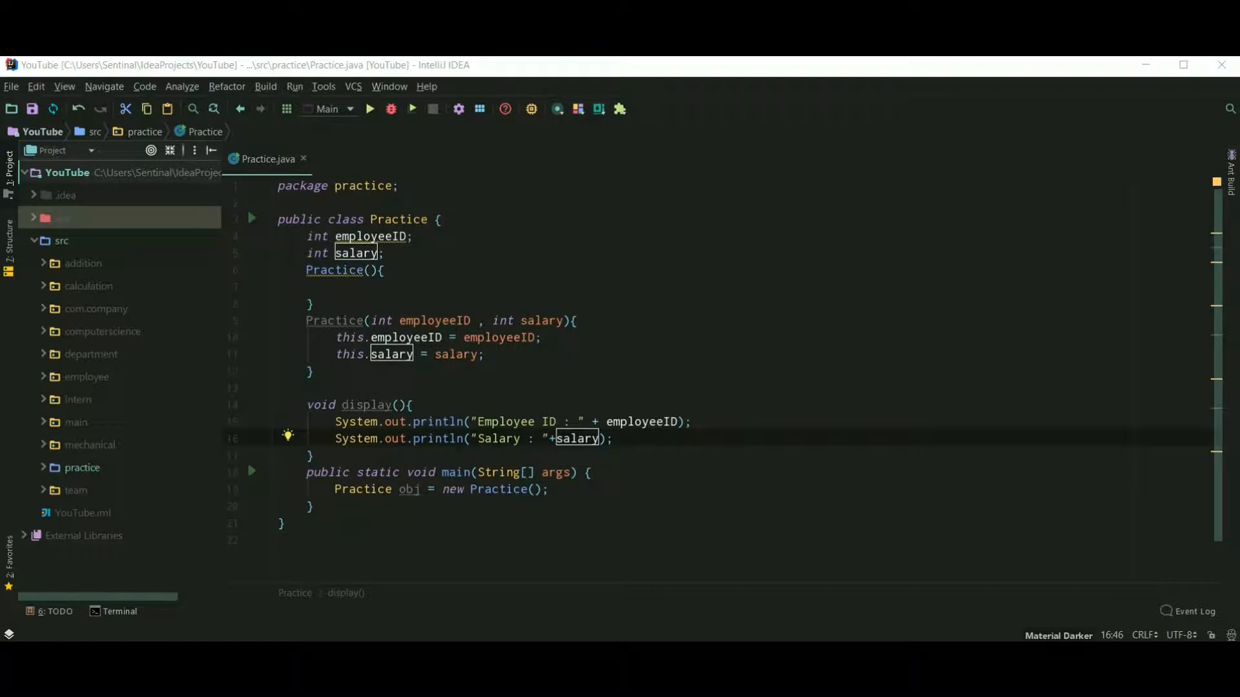
{"action": "mouse_move", "coordinate": [363, 415]}
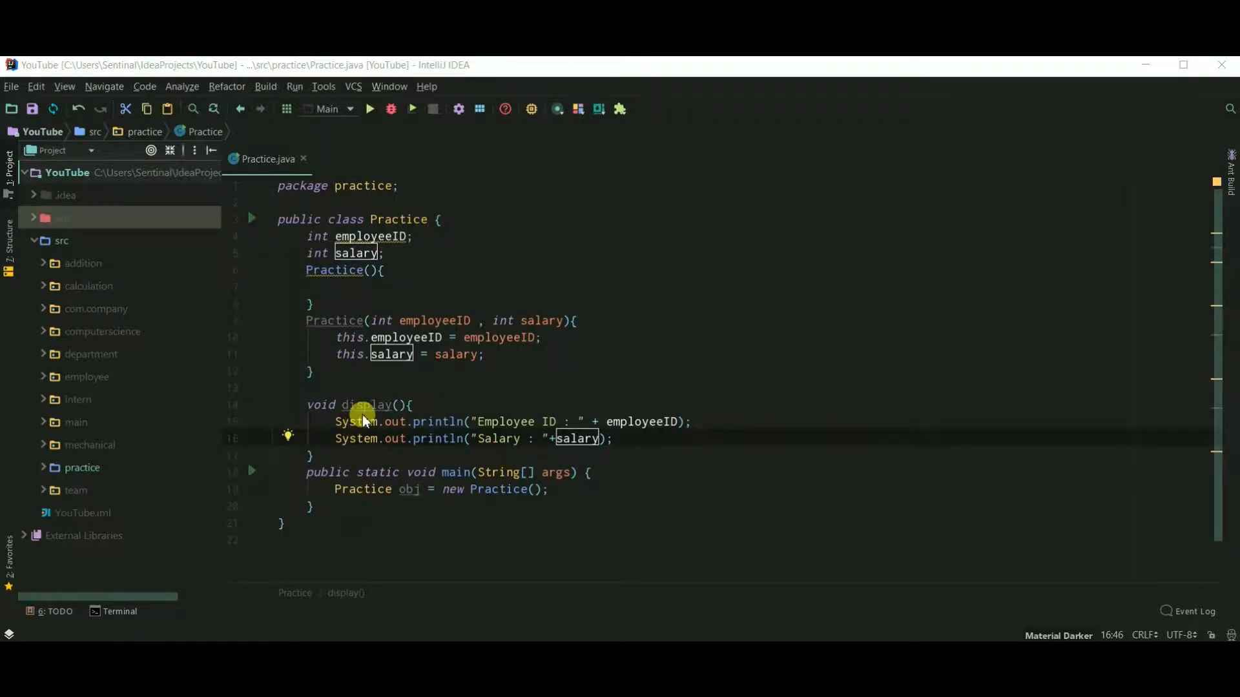
{"action": "mouse_move", "coordinate": [359, 411]}
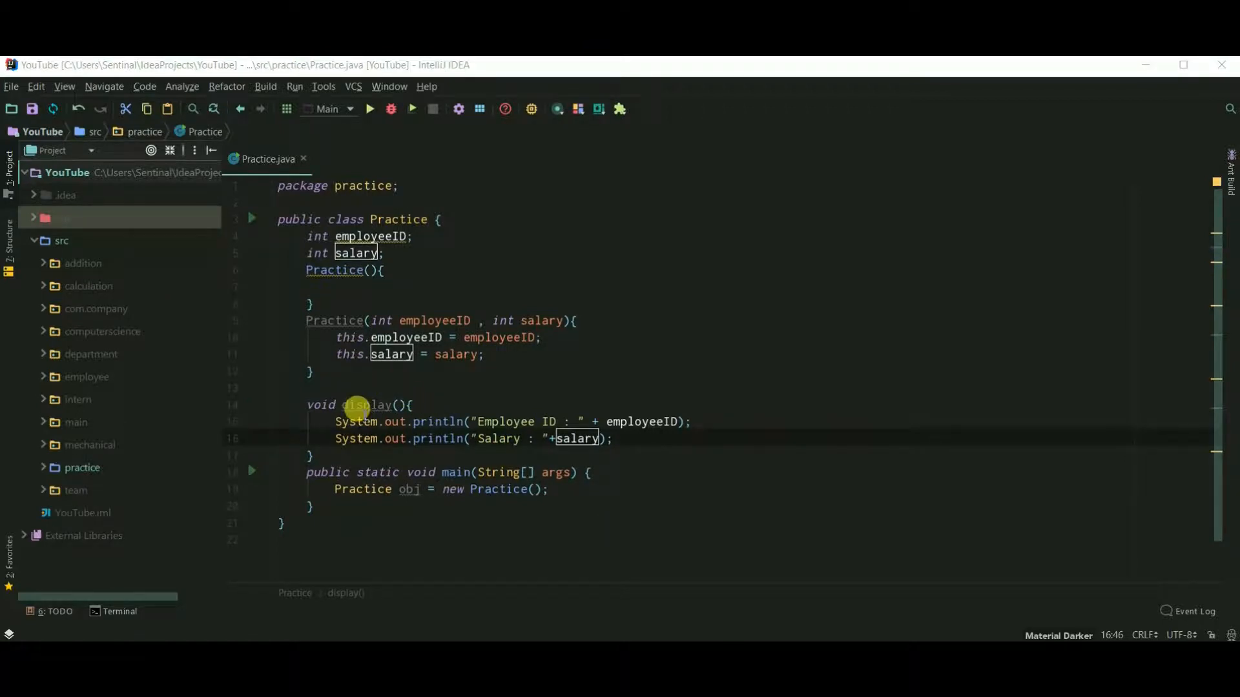
{"action": "mouse_move", "coordinate": [572, 451]}
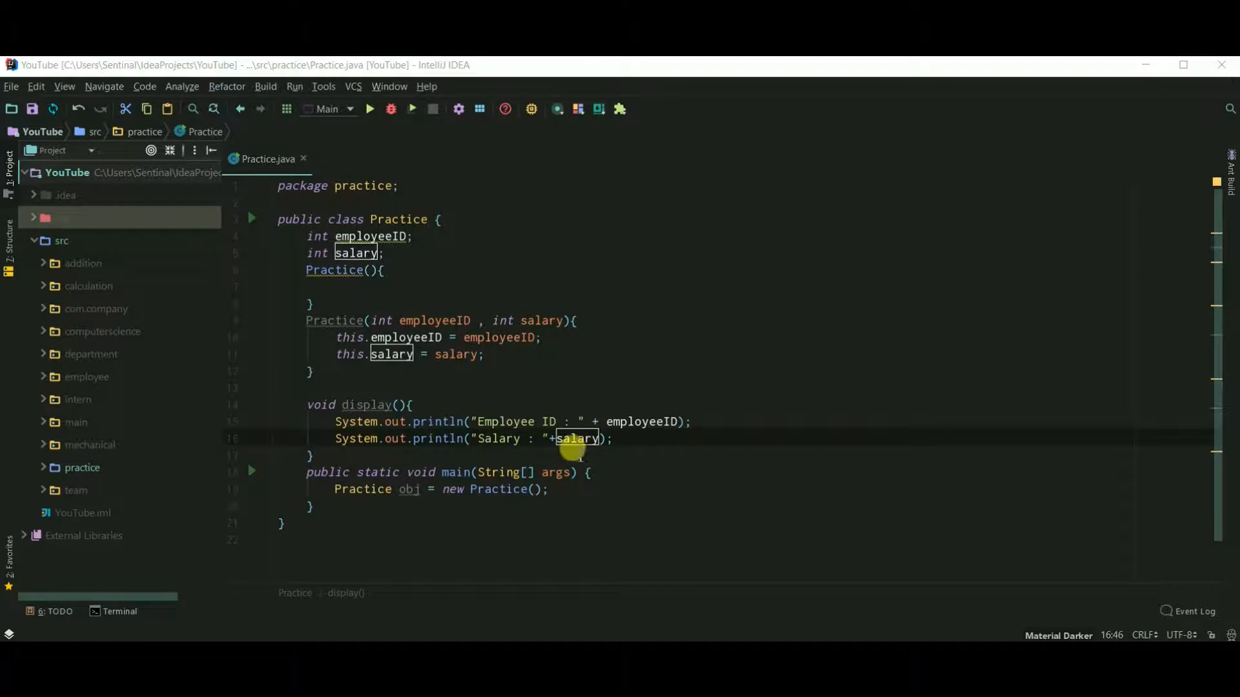
Step: Create new Practice(1254, 50000), call obj.display(), and run the program
{"action": "left_click", "coordinate": [535, 489]}
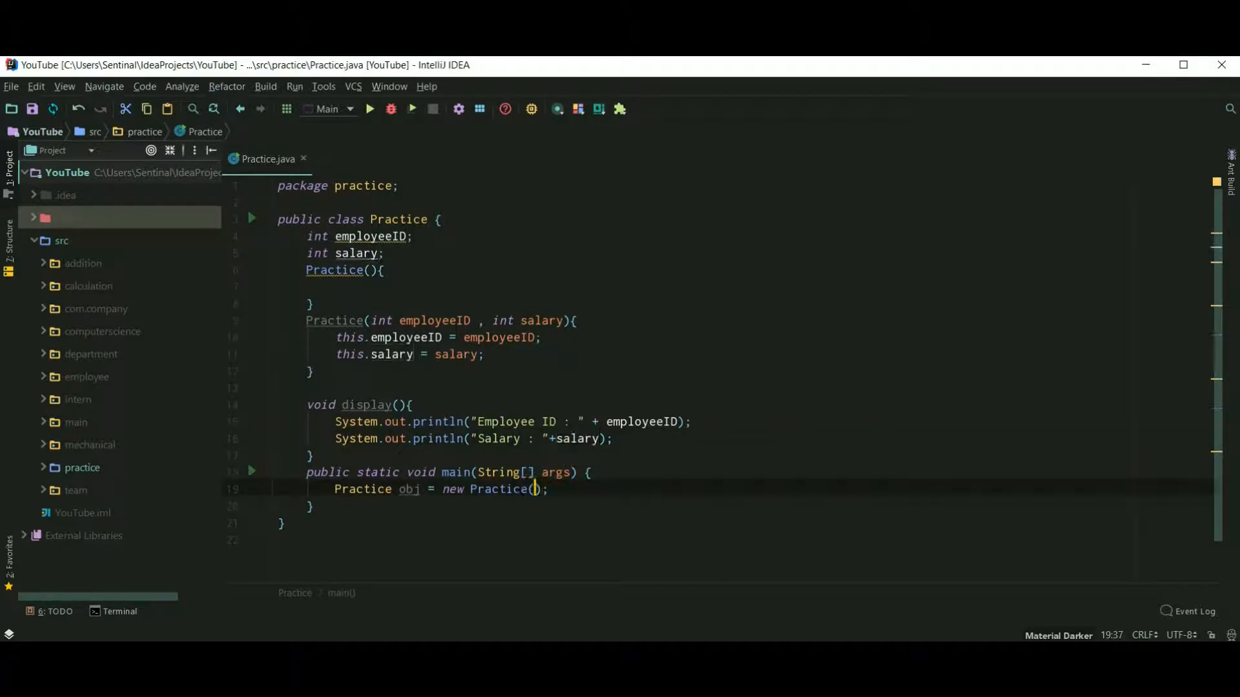
{"action": "type", "text": "1"}
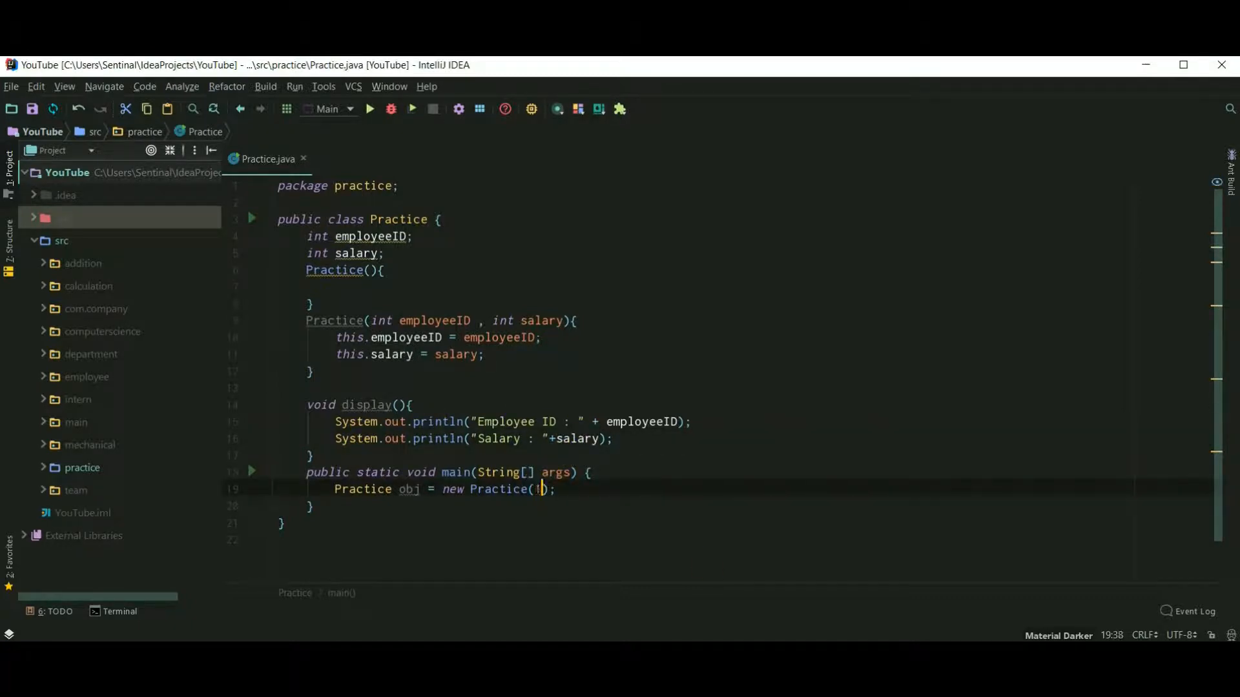
{"action": "type", "text": "1254"}
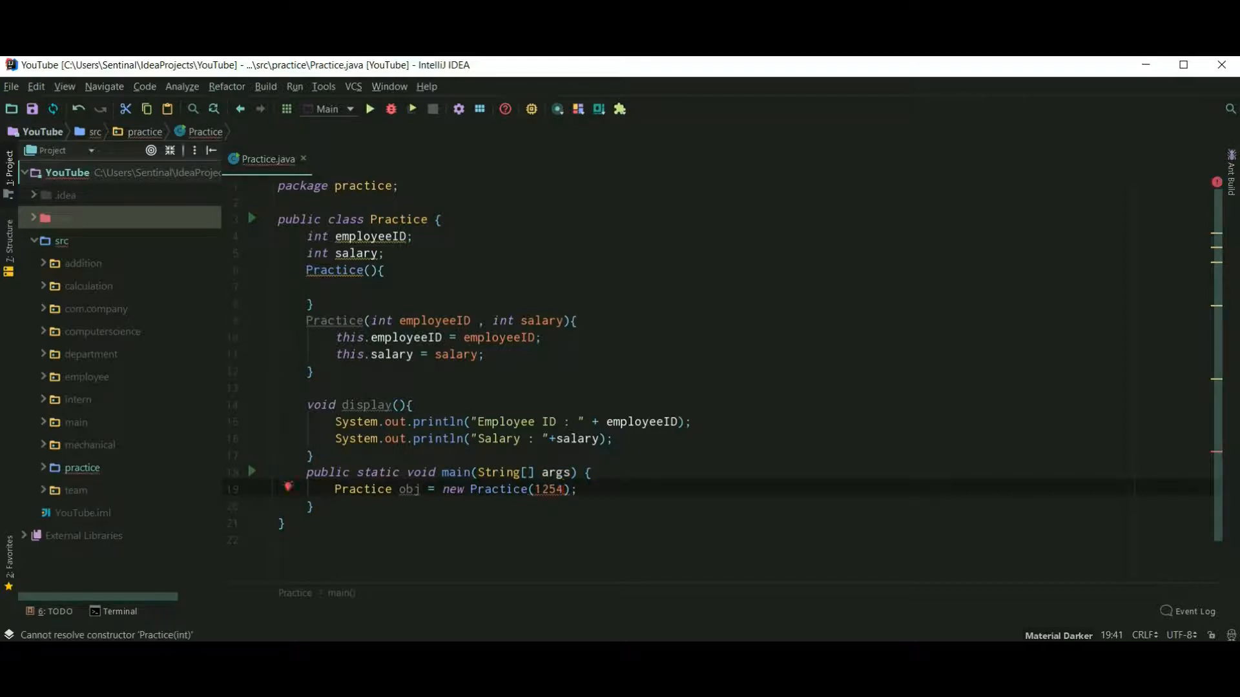
{"action": "type", "text": ",5"}
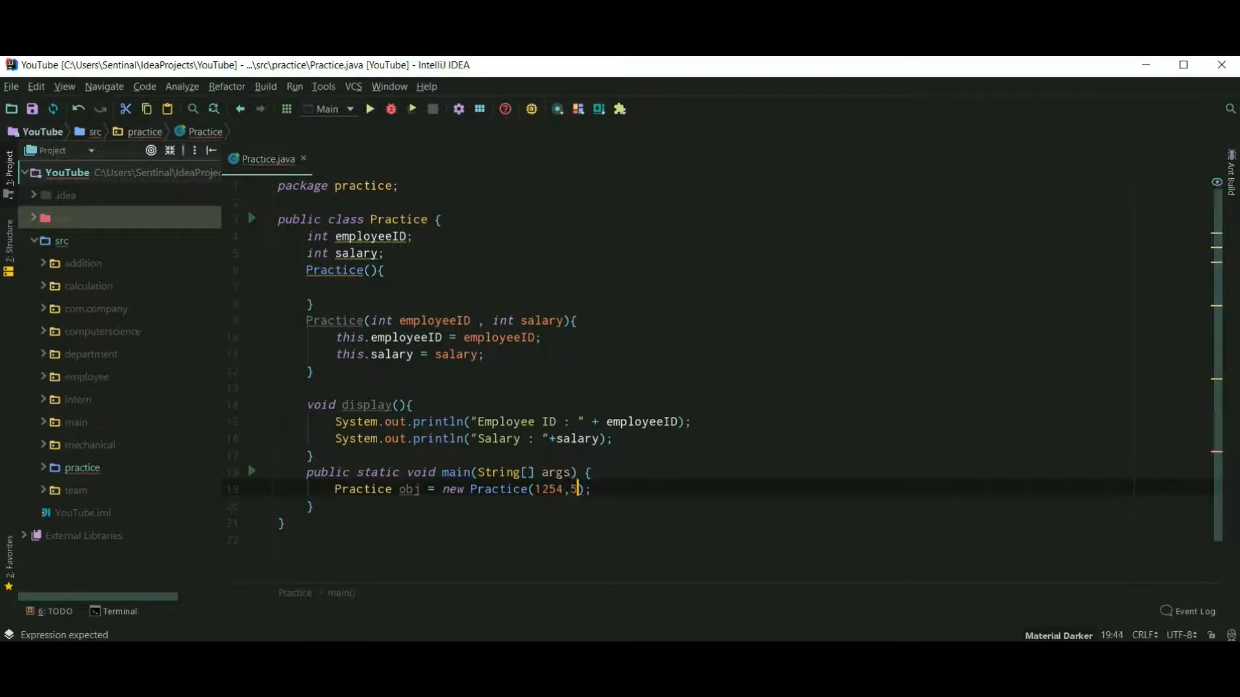
{"action": "type", "text": "0000"}
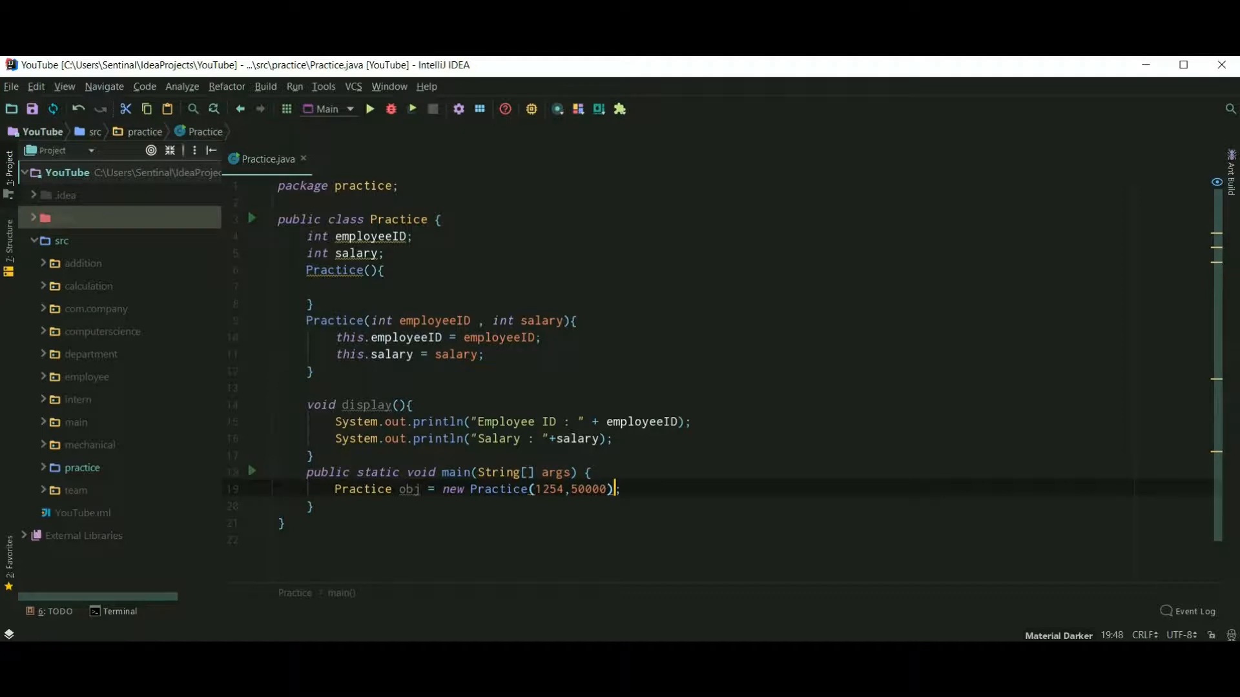
{"action": "key", "text": "enter"}
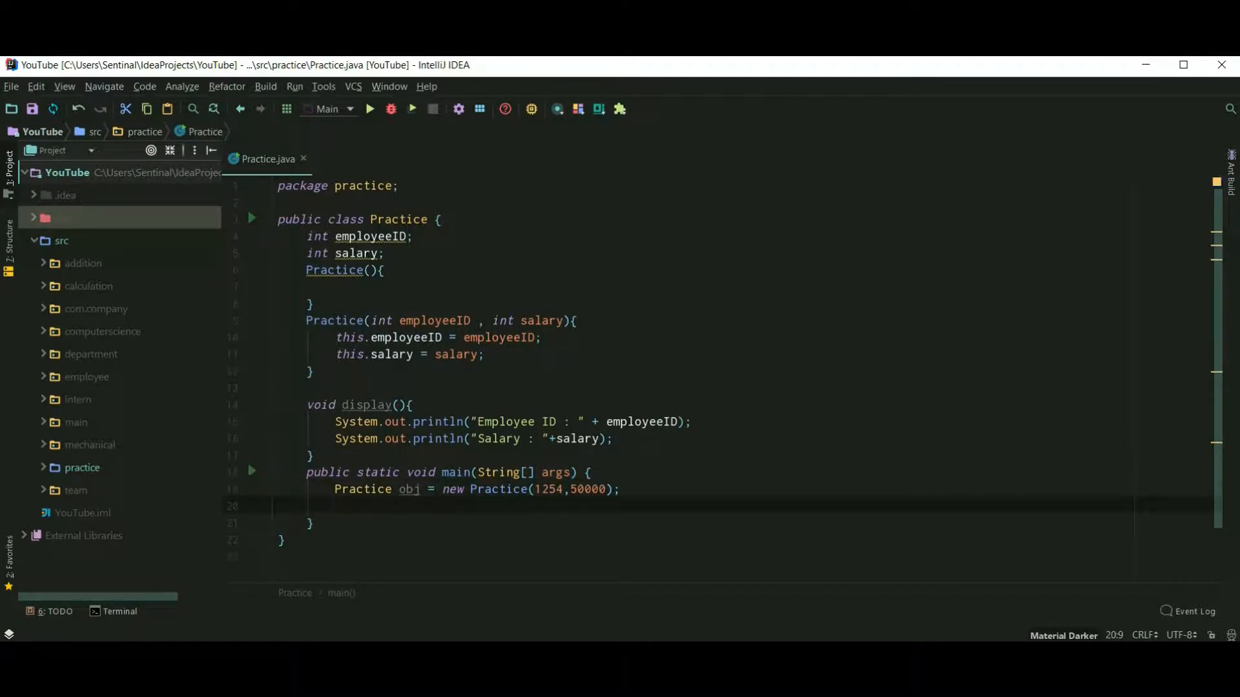
{"action": "type", "text": "obj.display();"}
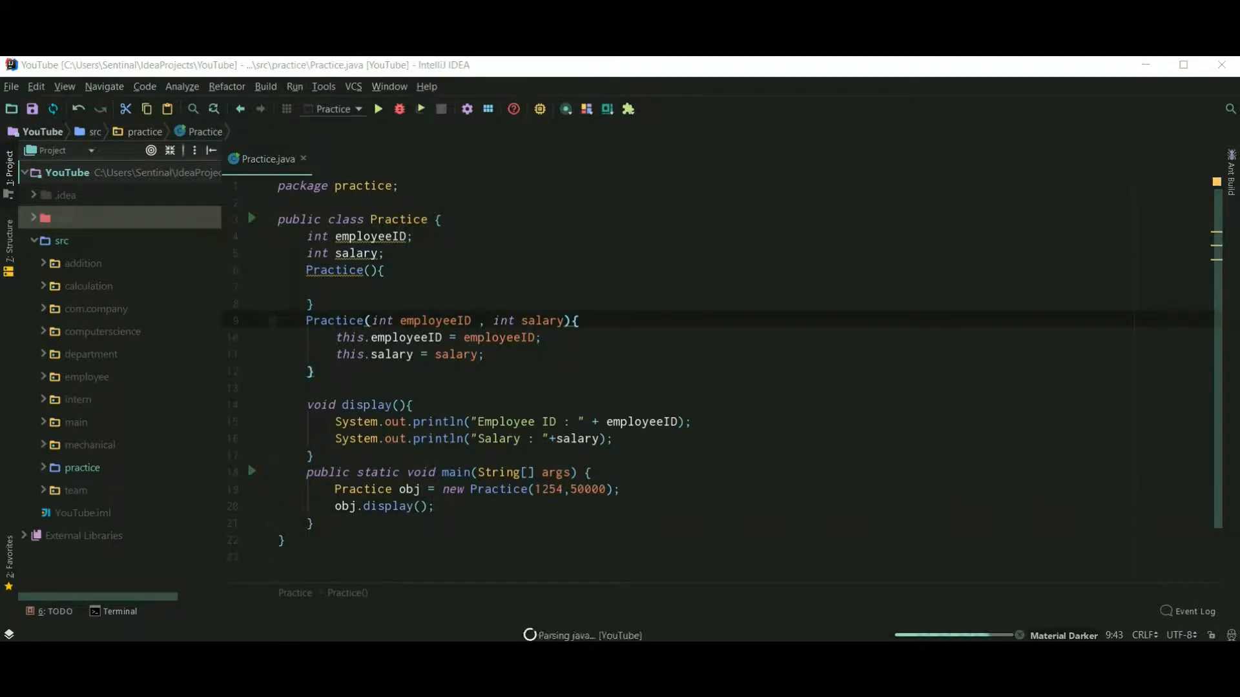
{"action": "left_click", "coordinate": [378, 108]}
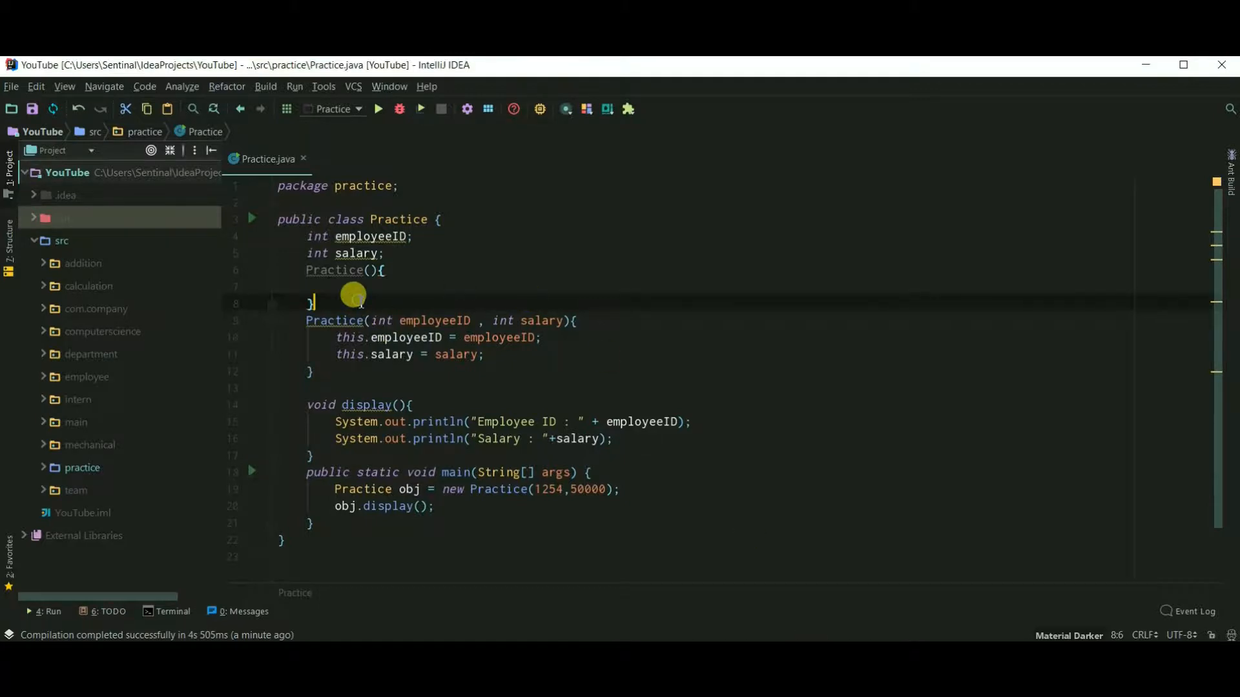
Step: Add a Practice(int employeeID) constructor that assigns this.employeeID = employeeID
{"action": "type", "text": "P"}
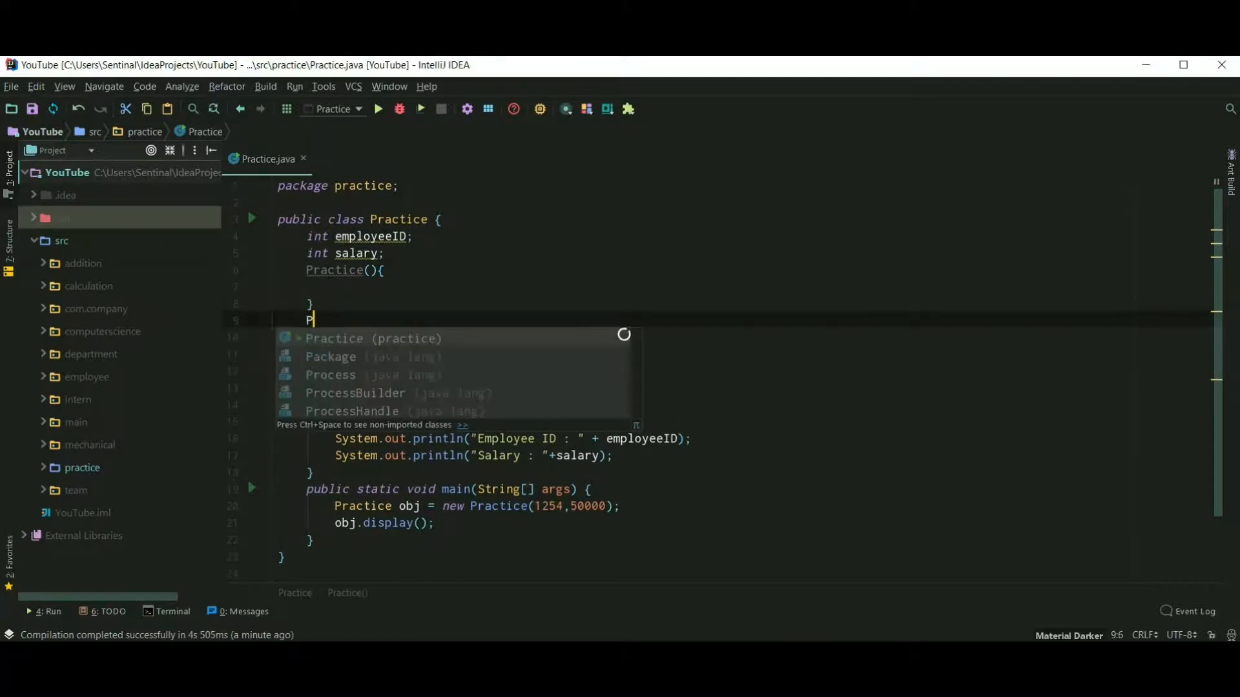
{"action": "type", "text": "ractice("}
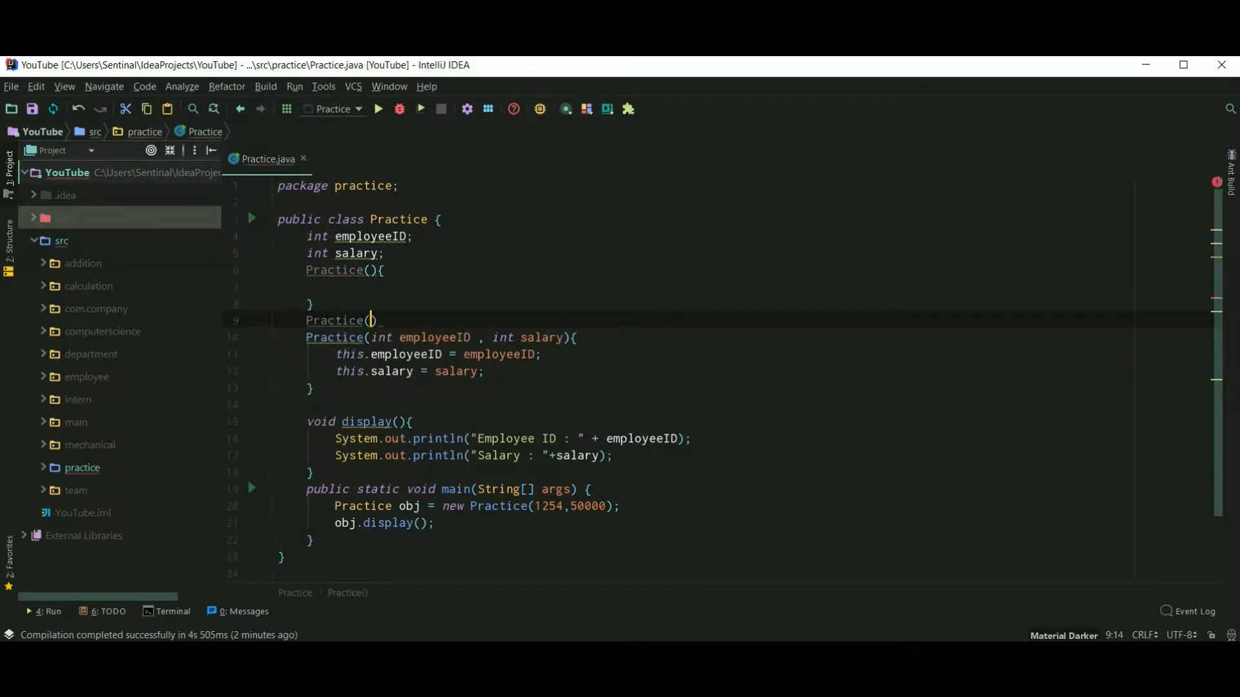
{"action": "type", "text": "int employeeID"}
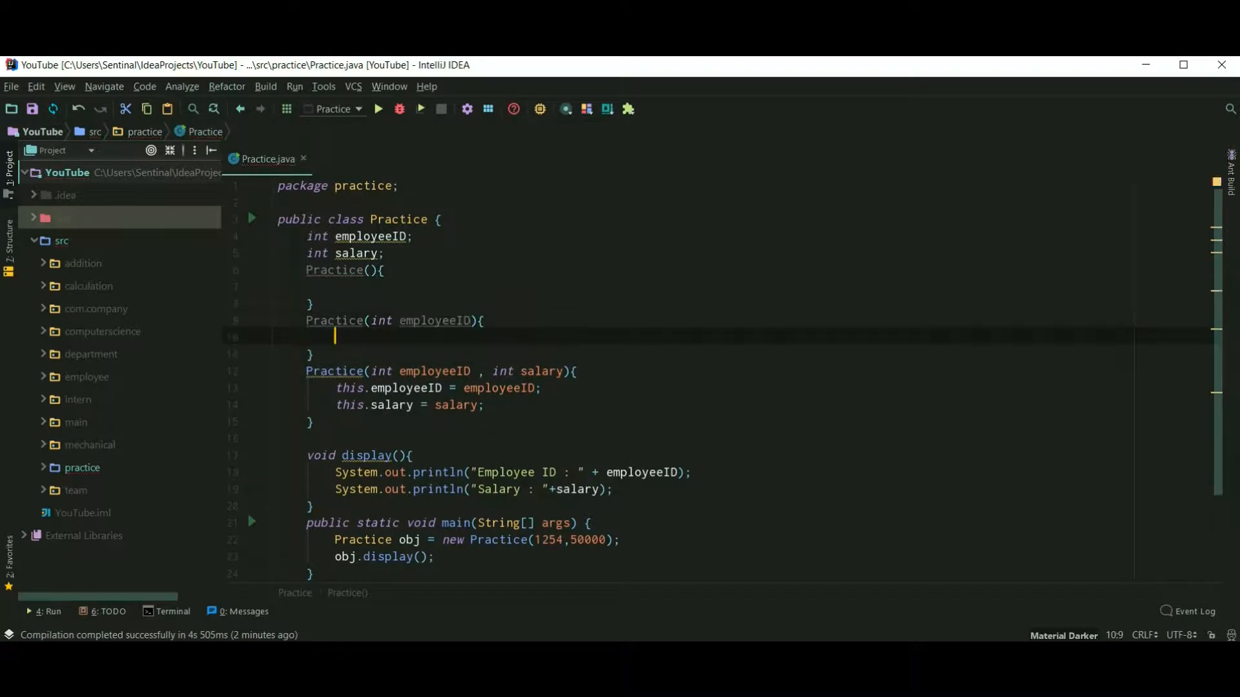
{"action": "type", "text": "this.employeeID"}
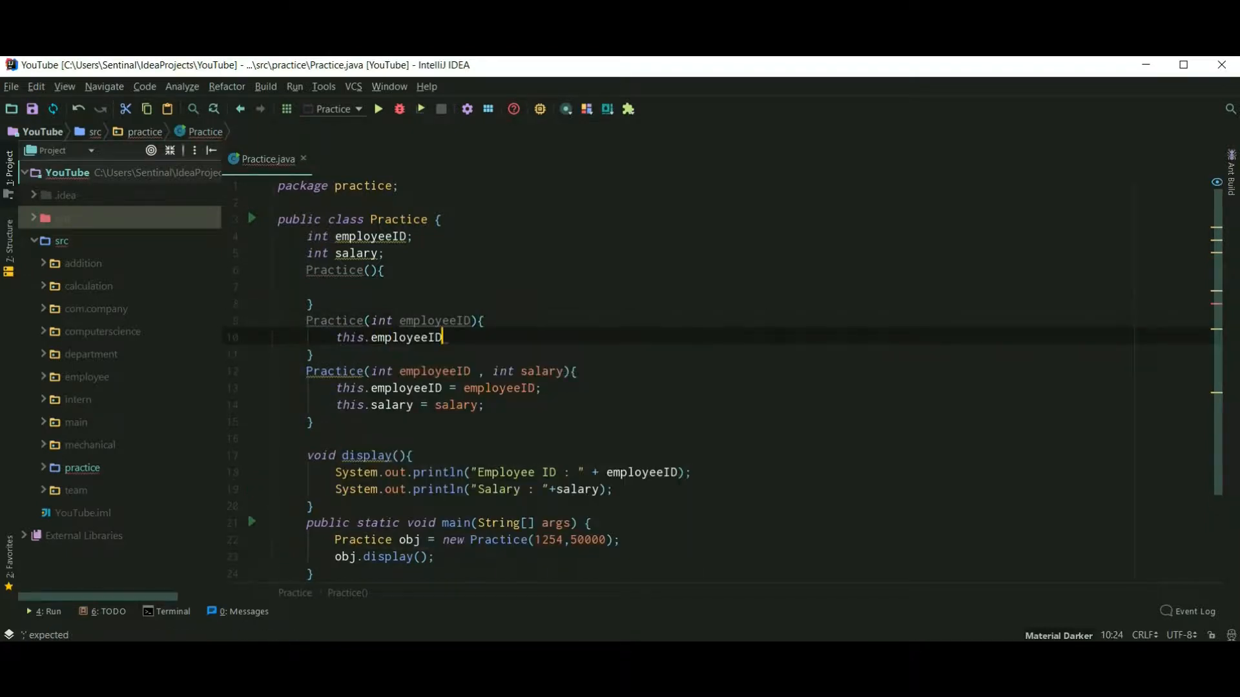
{"action": "type", "text": "= employeeID;"}
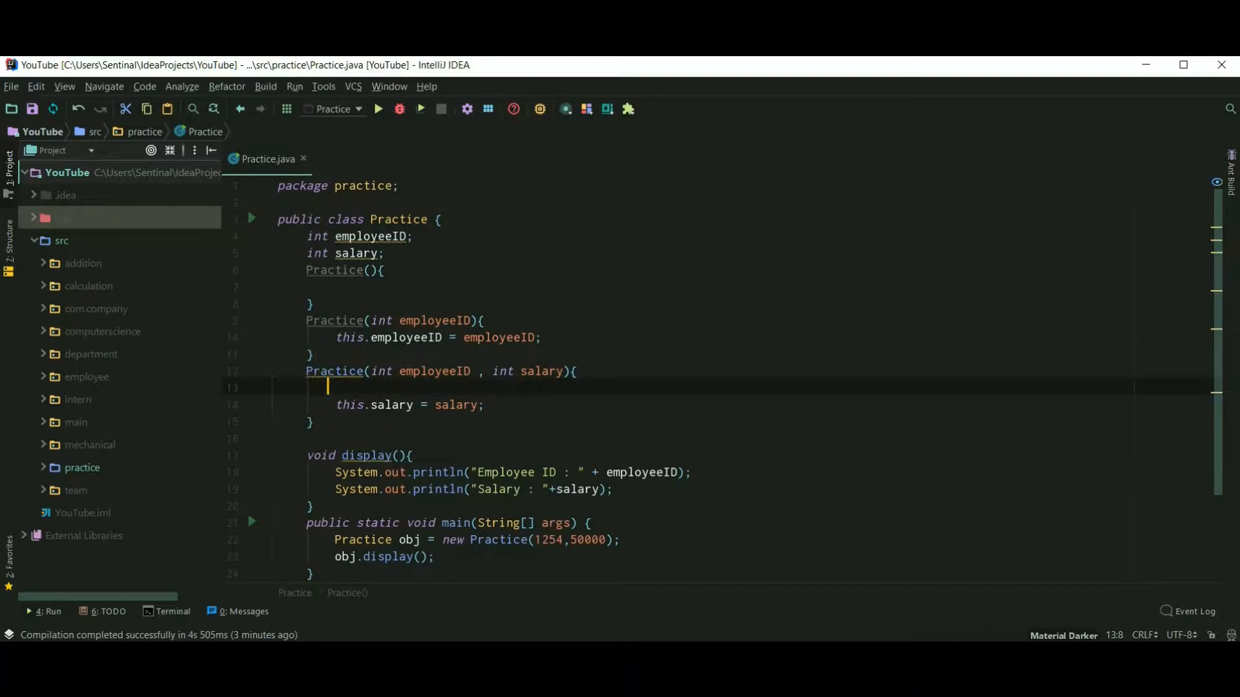
Step: Replace the two-argument constructor's assignment with this(employeeID) and rerun the program
{"action": "type", "text": "this()"}
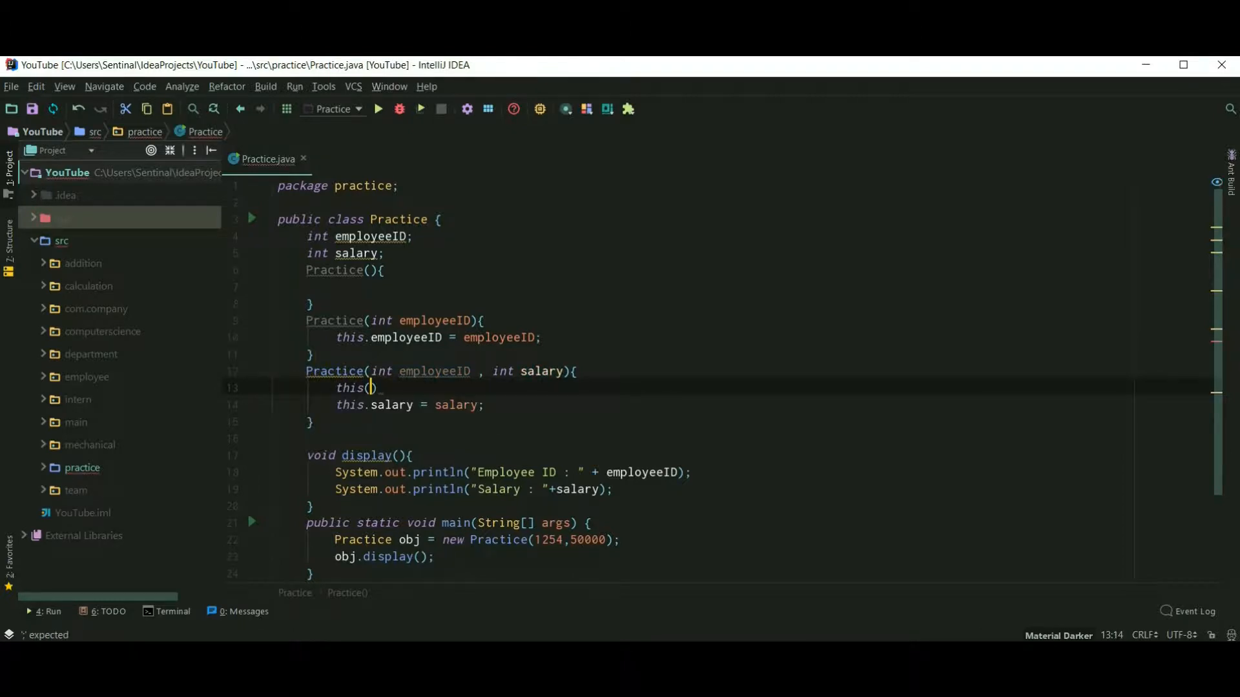
{"action": "type", "text": "employeeID"}
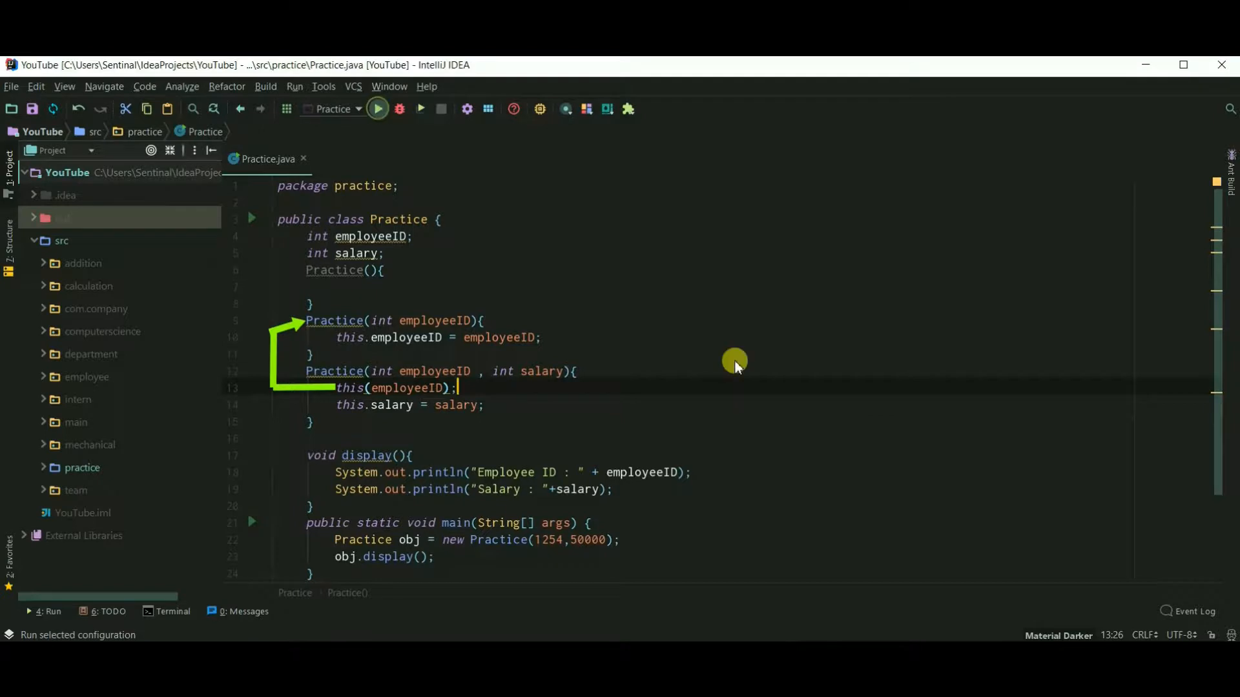
{"action": "left_click", "coordinate": [377, 109]}
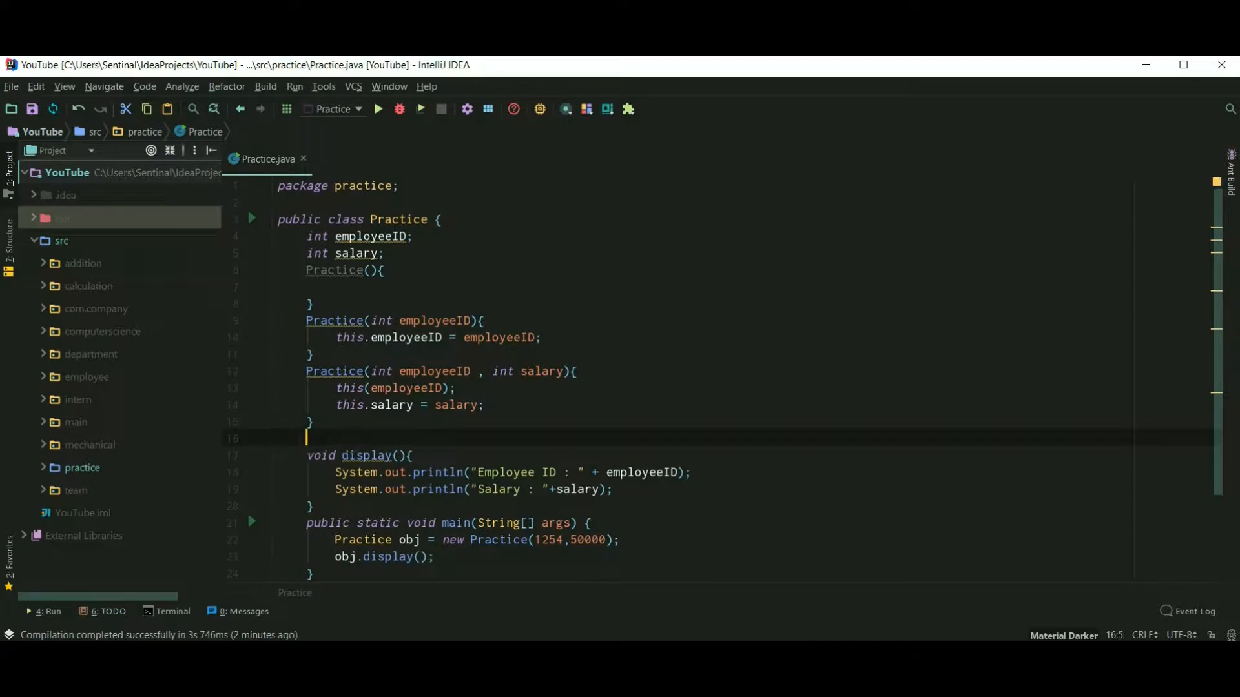
Step: Write void anotherDisplay() whose body is System.out.println("Hi guys")
{"action": "type", "text": "void anotherDi"}
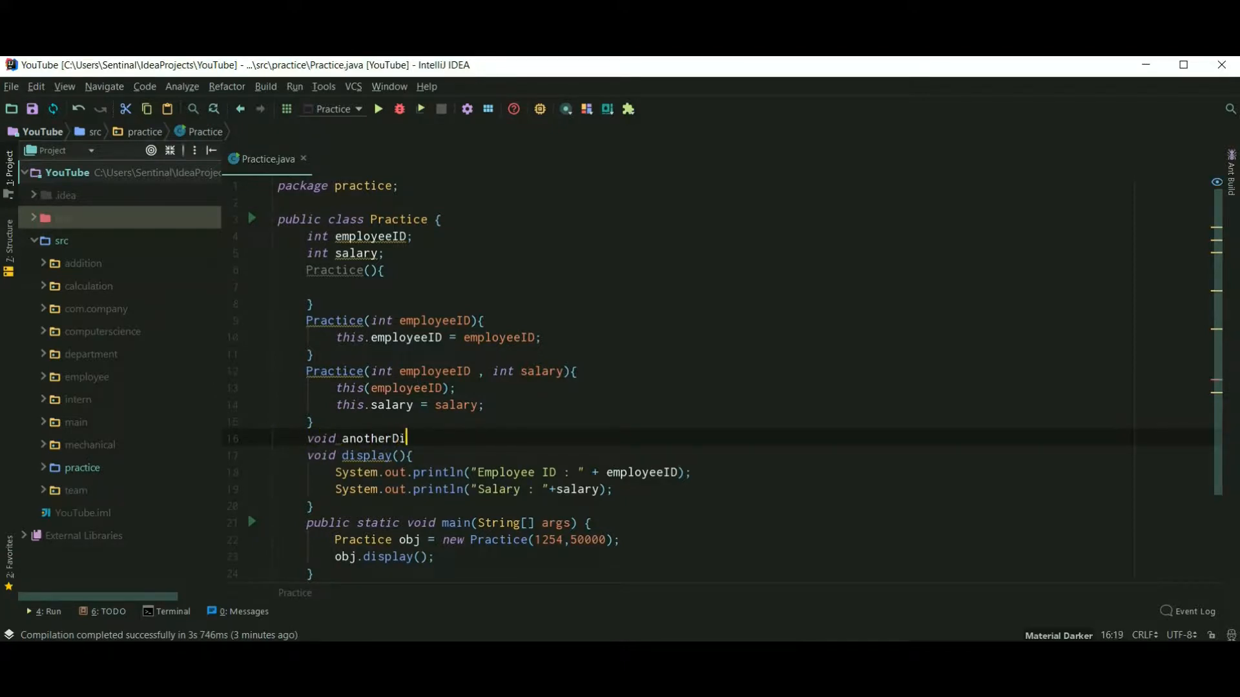
{"action": "type", "text": "splay(){"}
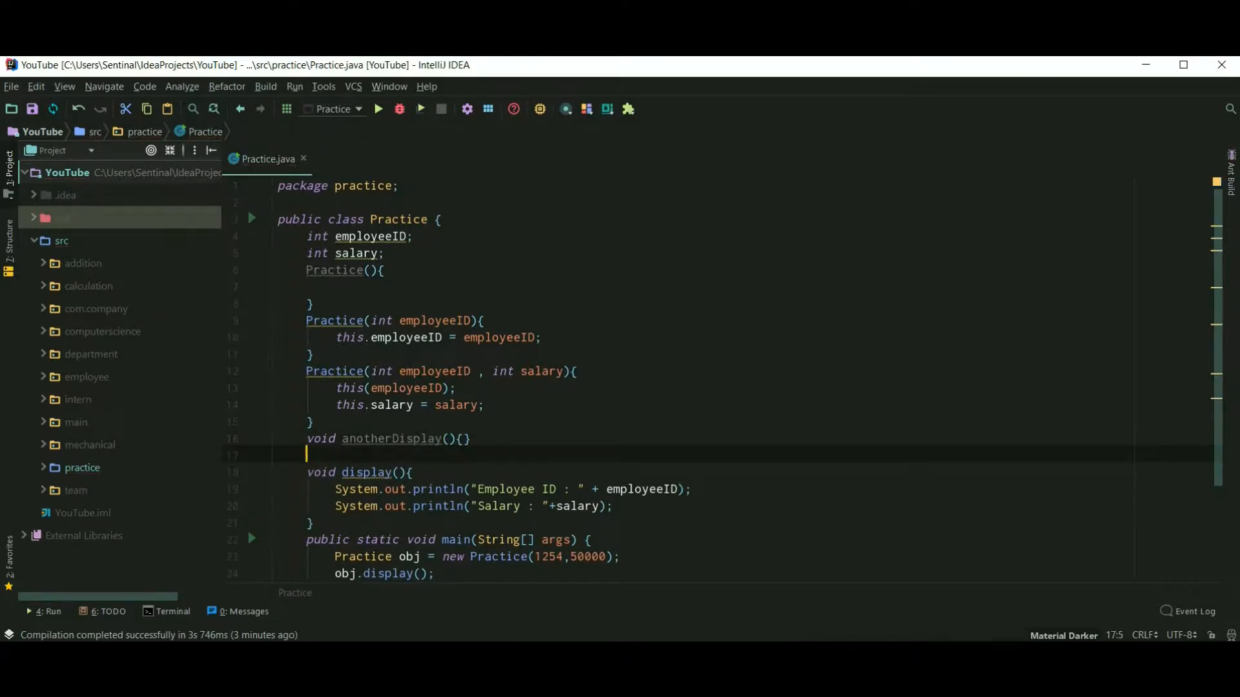
{"action": "mouse_move", "coordinate": [449, 433]}
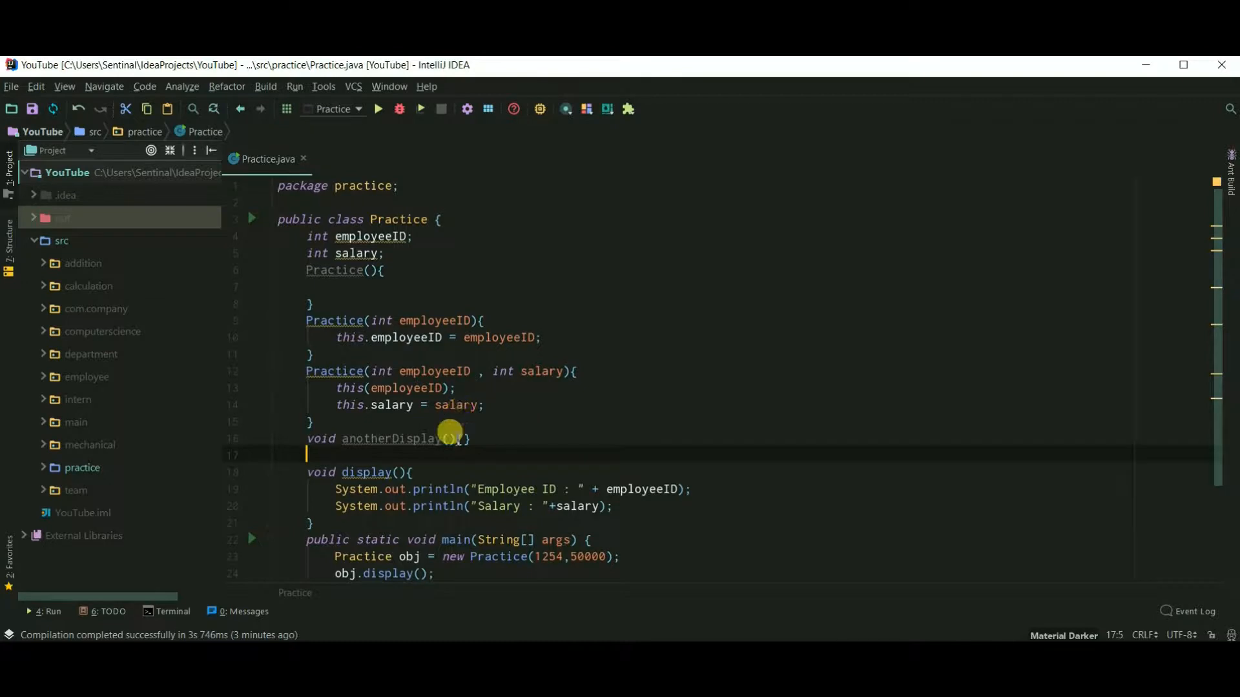
{"action": "key", "text": "Enter"}
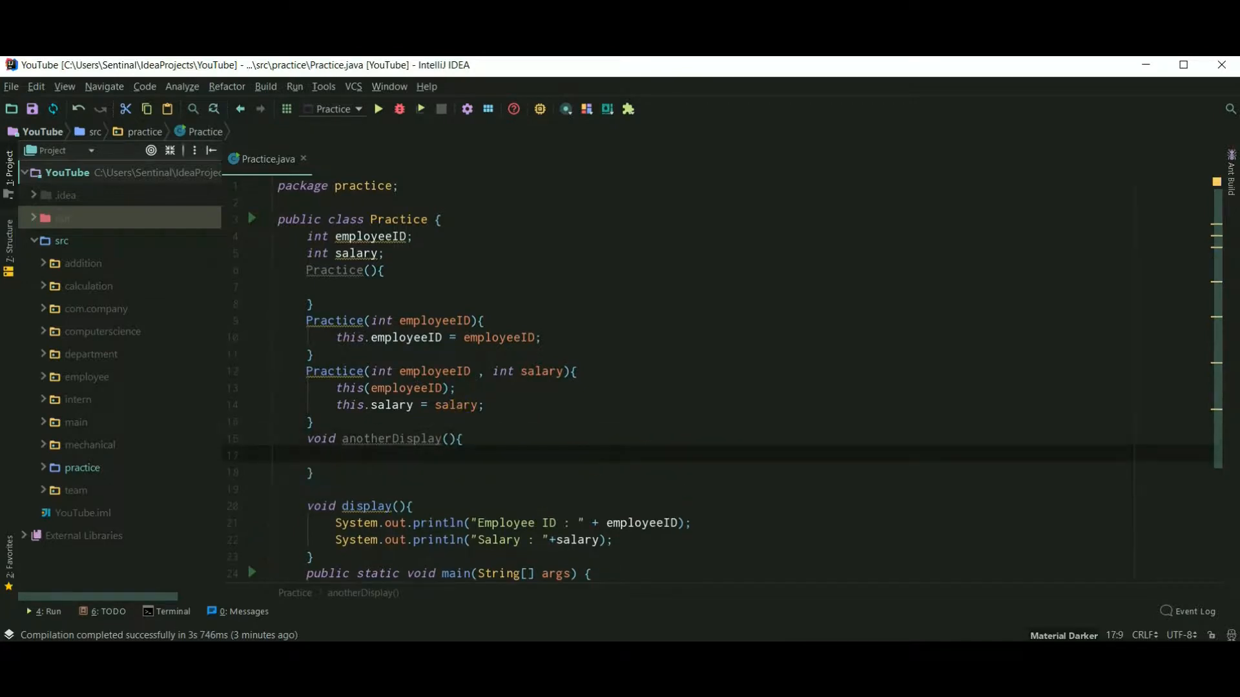
{"action": "type", "text": "System.out.println();"}
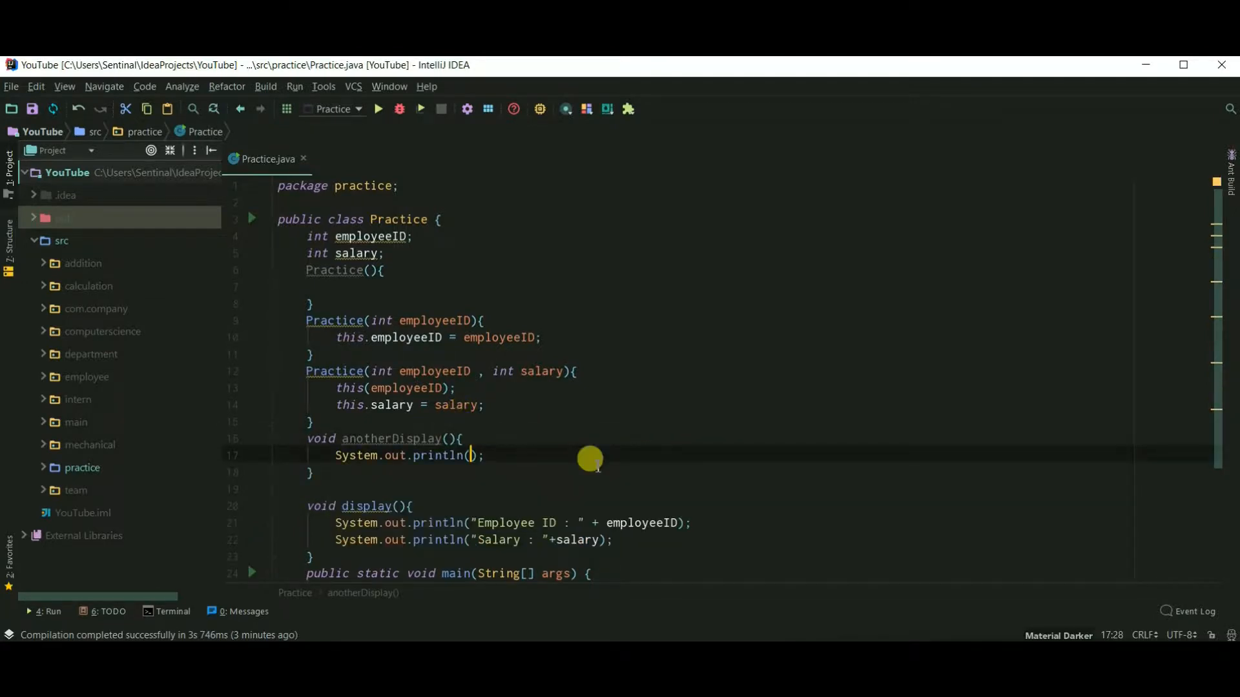
{"action": "type", "text": "\"Hi guy\""}
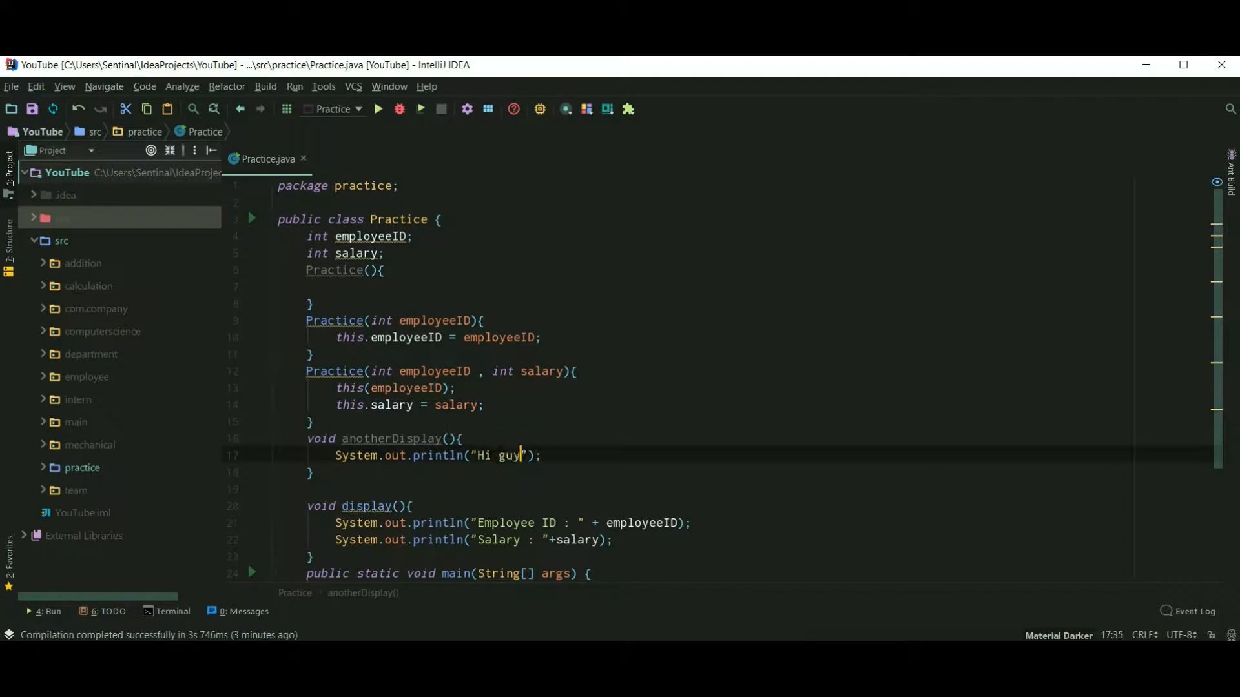
{"action": "type", "text": "s"}
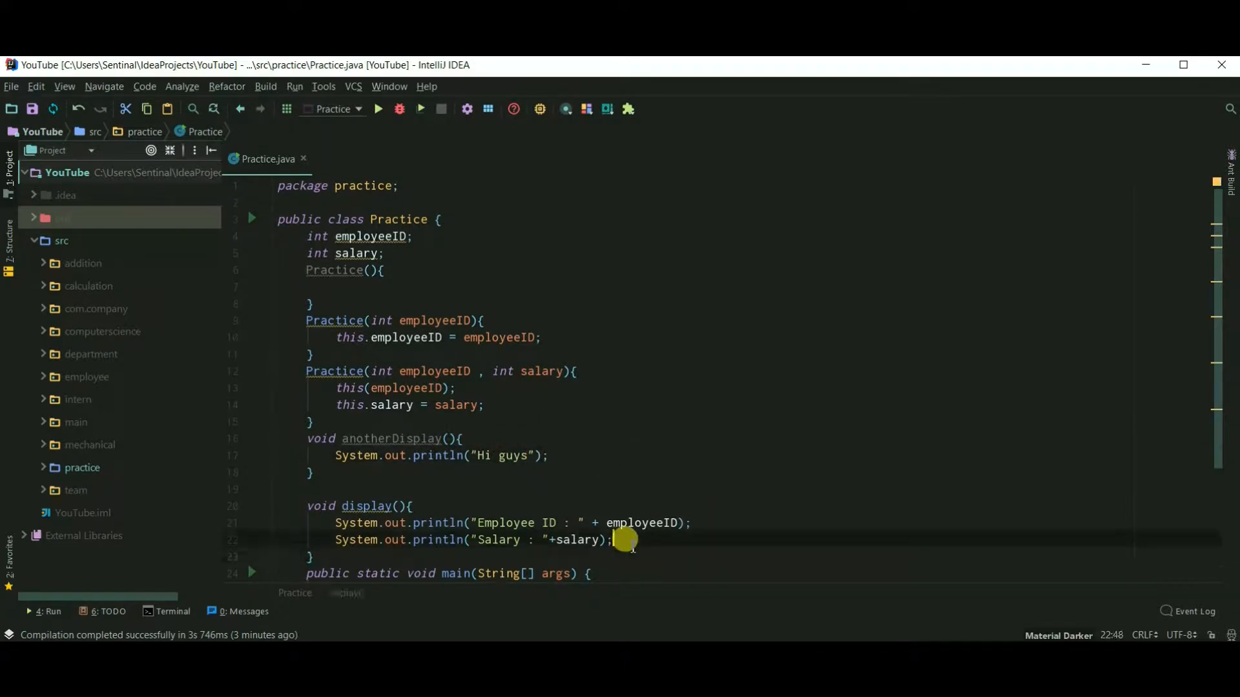
Step: Append this.anotherDisplay() at the end of display() and run the program
{"action": "type", "text": "this"}
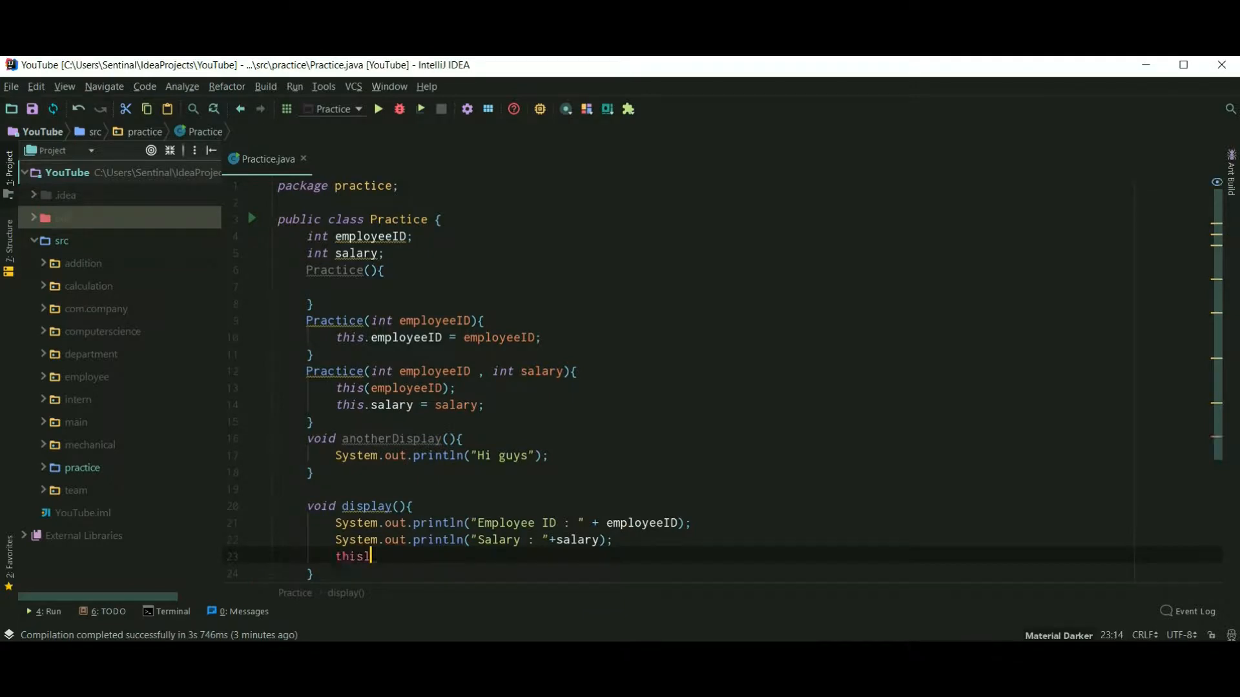
{"action": "type", "text": "di"}
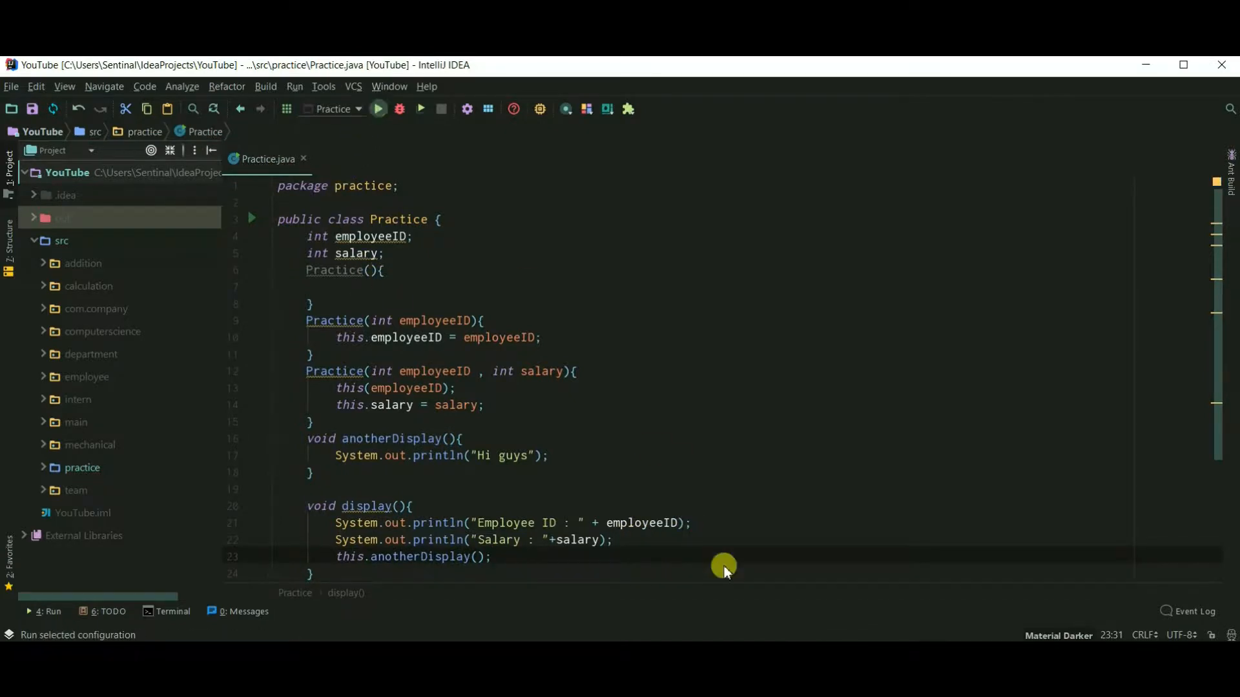
{"action": "left_click", "coordinate": [378, 108]}
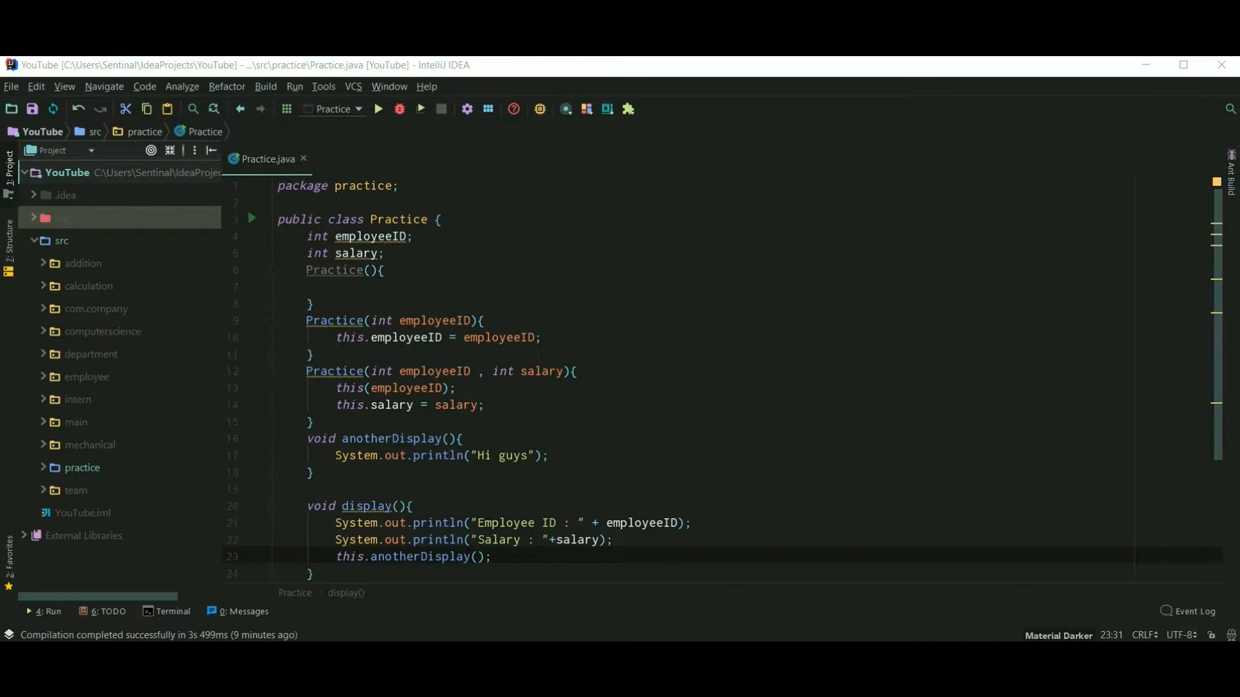
Step: Delete extra constructors and display methods, keeping fields, empty constructor, and main
{"action": "scroll", "scroll_direction": "down", "scroll_amount": 3}
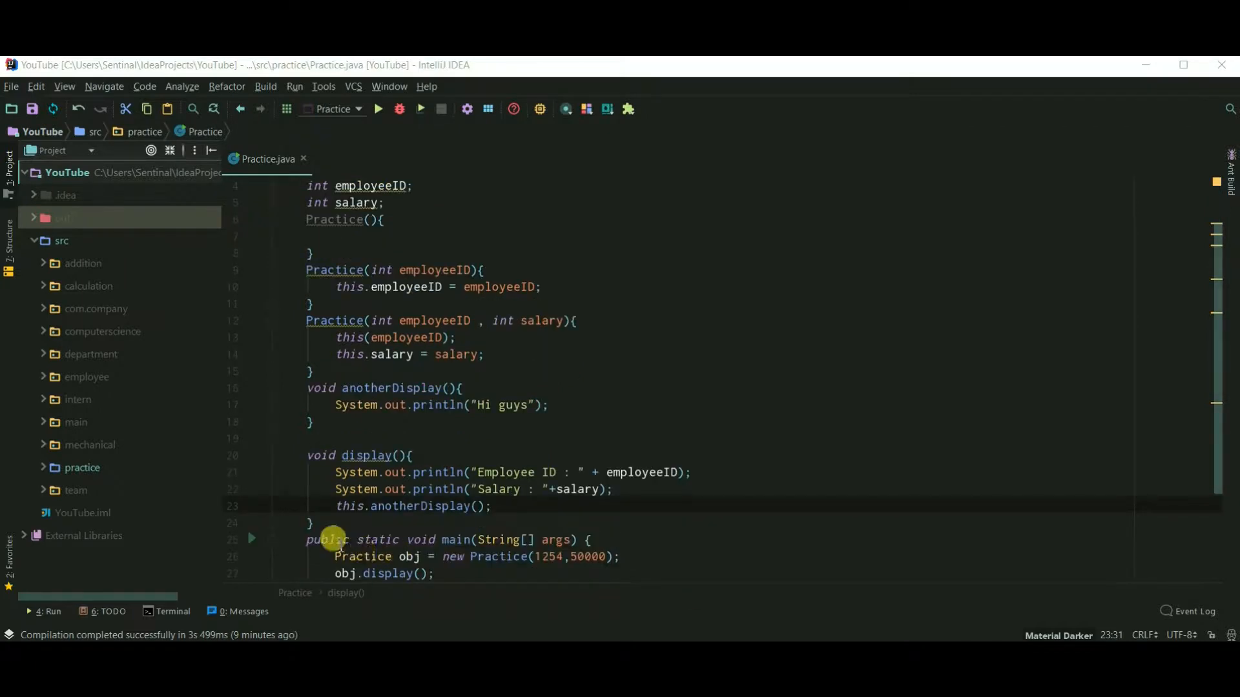
{"action": "left_click", "coordinate": [308, 185]}
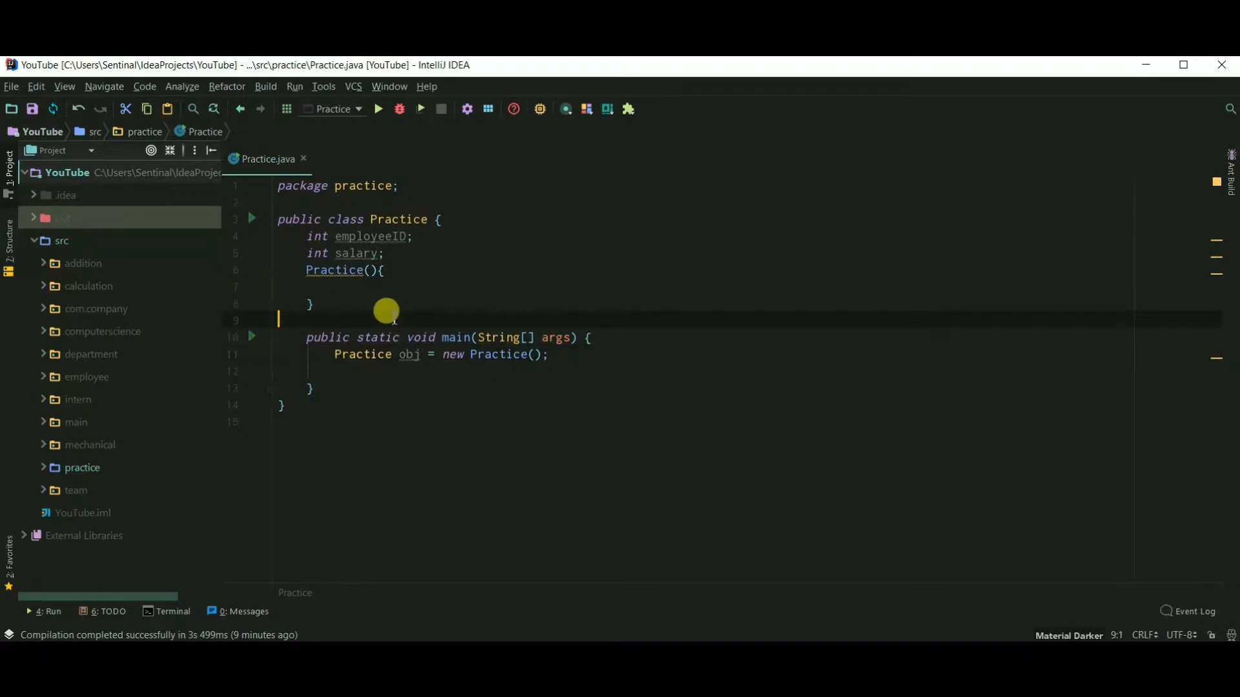
Step: Write void methodOne(Practice obj) printing "Hi this method is called"
{"action": "type", "text": "void"}
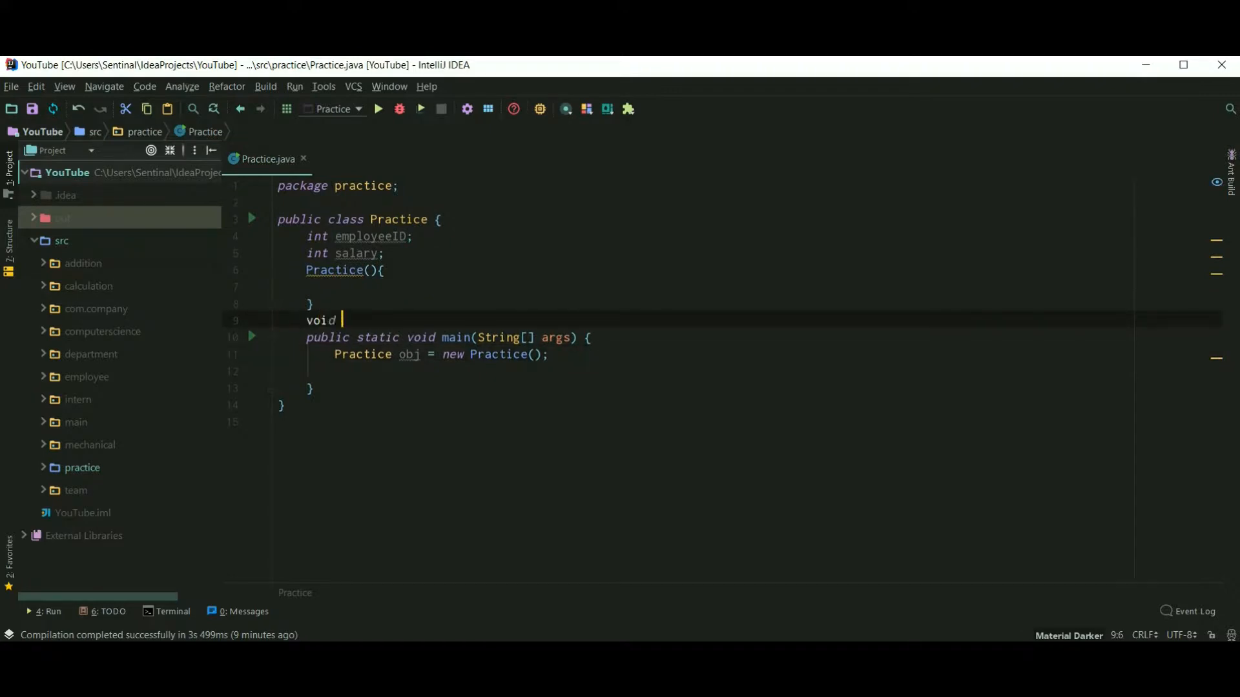
{"action": "type", "text": "methodOne(Practice obj"}
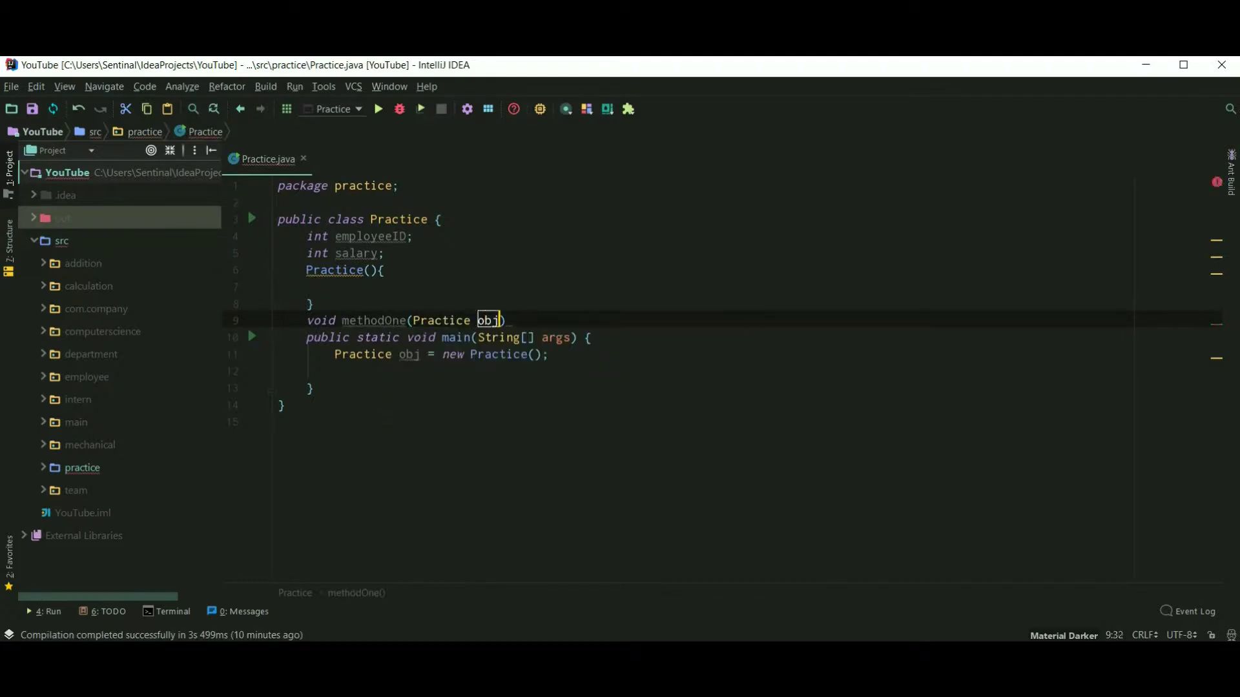
{"action": "type", "text": "su"}
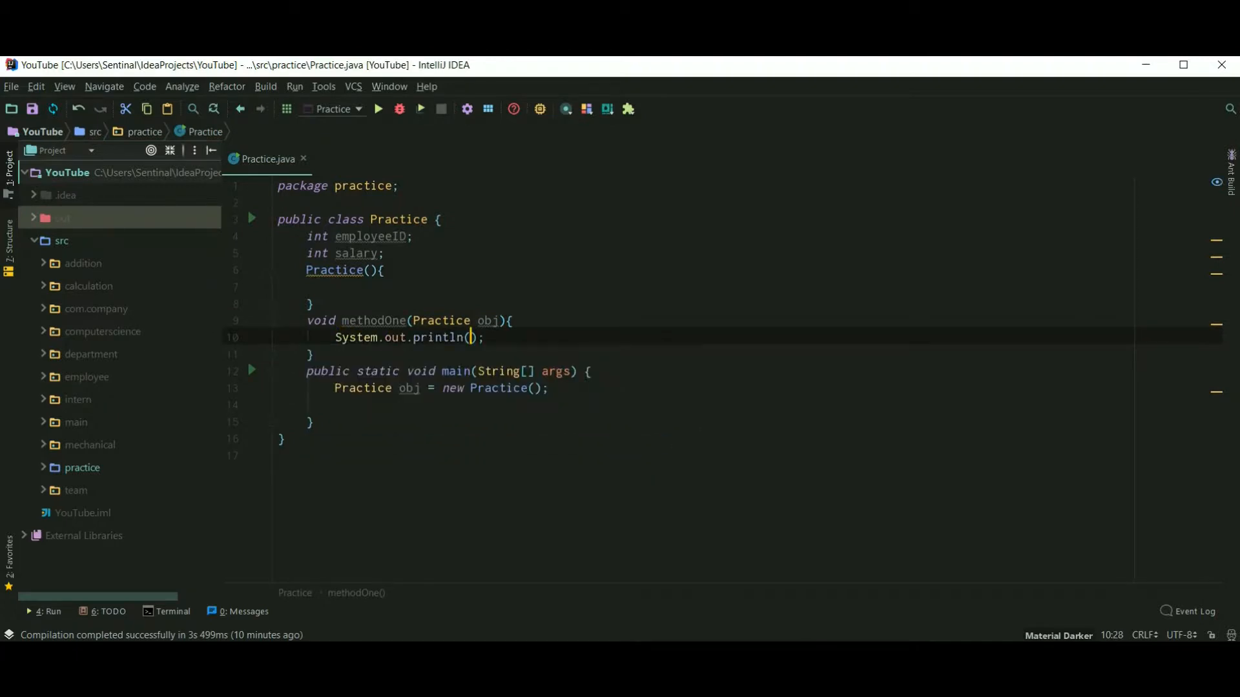
{"action": "type", "text": "\"Hi \""}
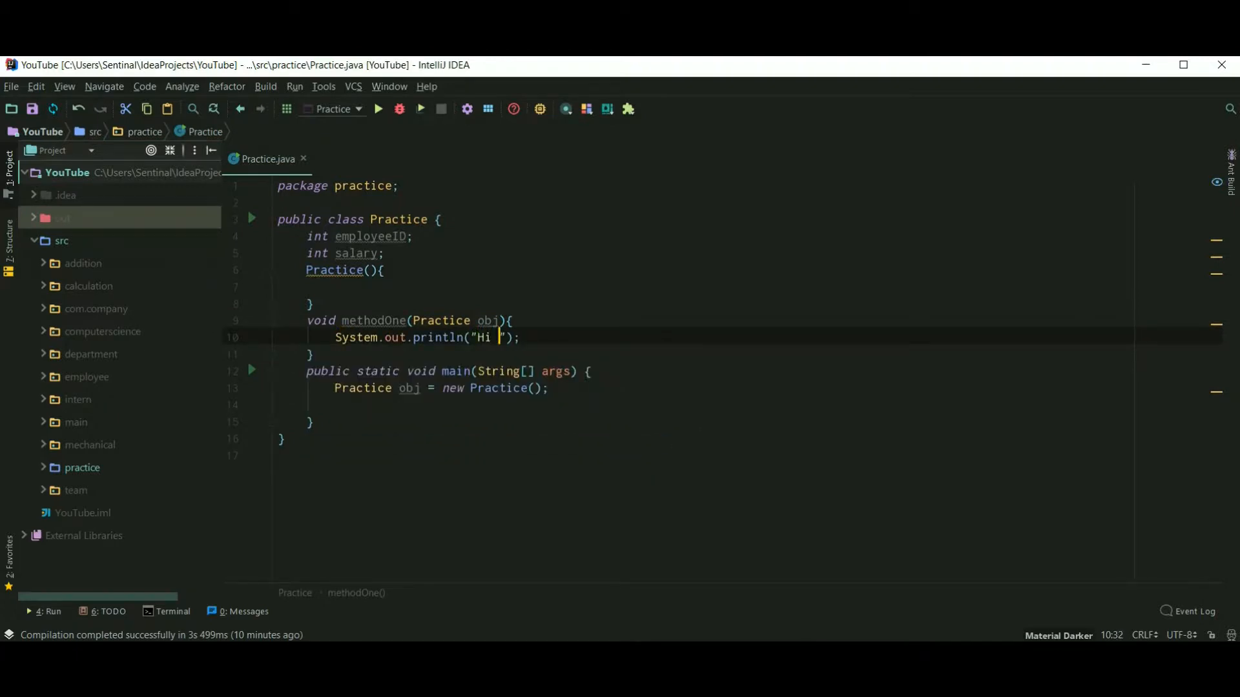
{"action": "type", "text": "this method"}
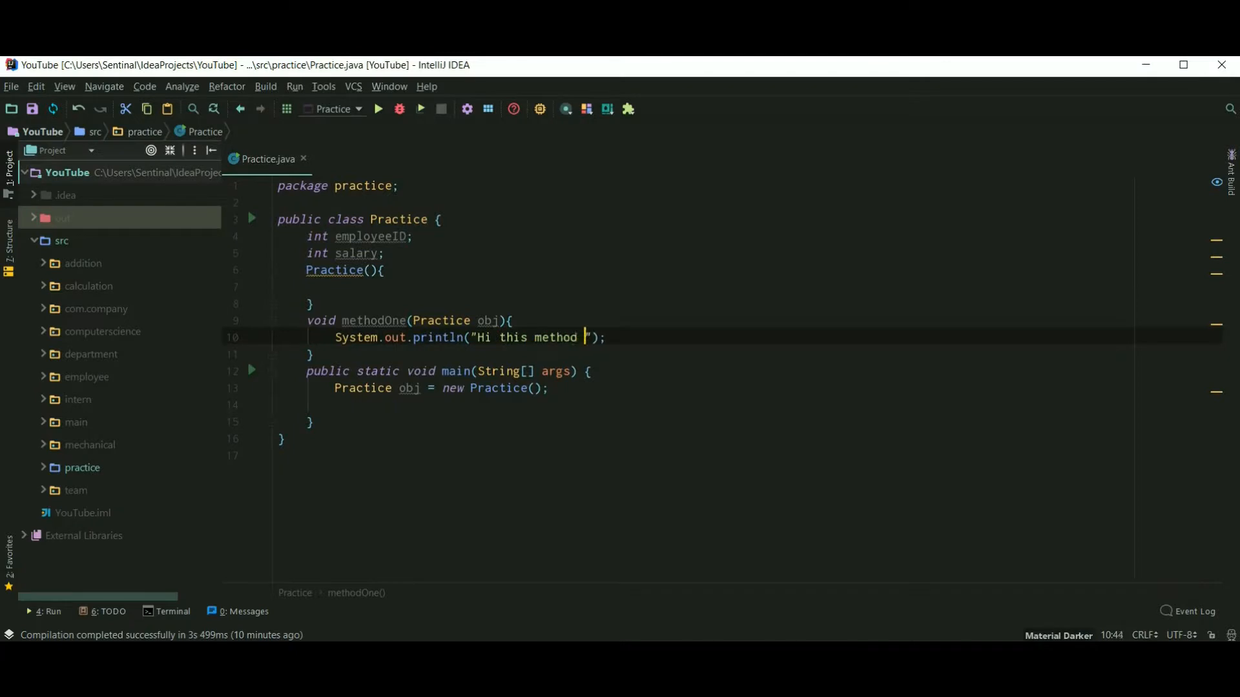
{"action": "type", "text": "is called"}
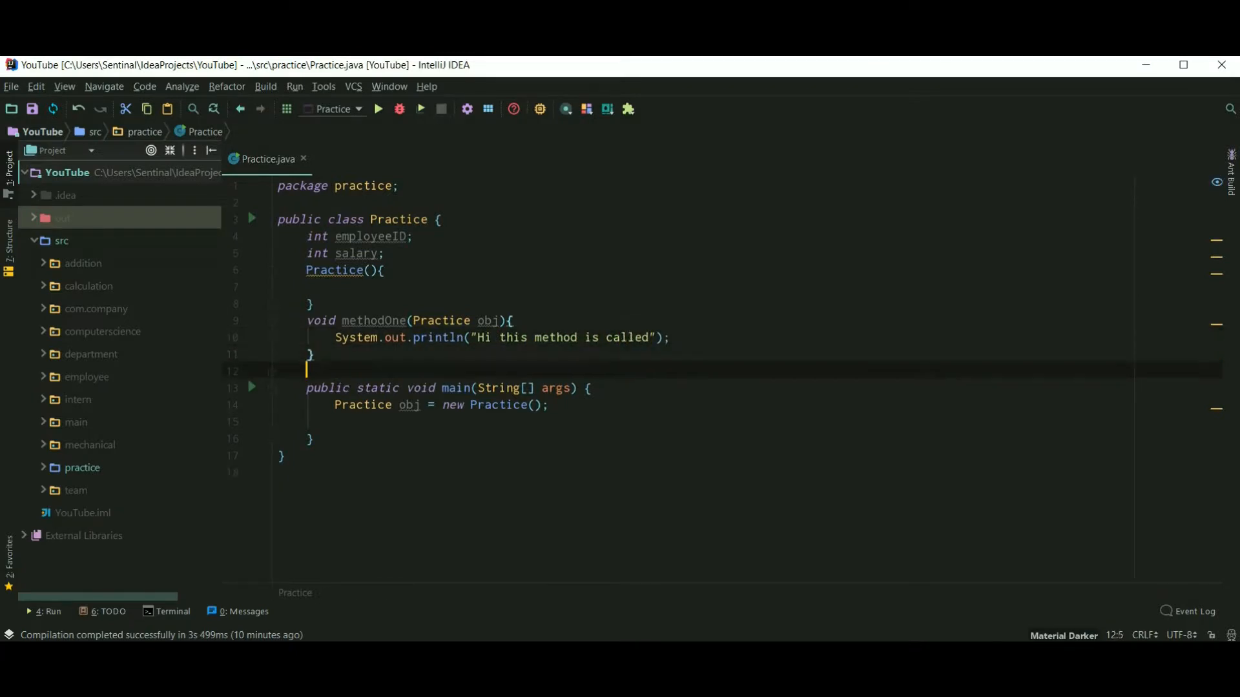
Step: Write void methodTwo() whose body calls methodOne(this)
{"action": "type", "text": "void mt"}
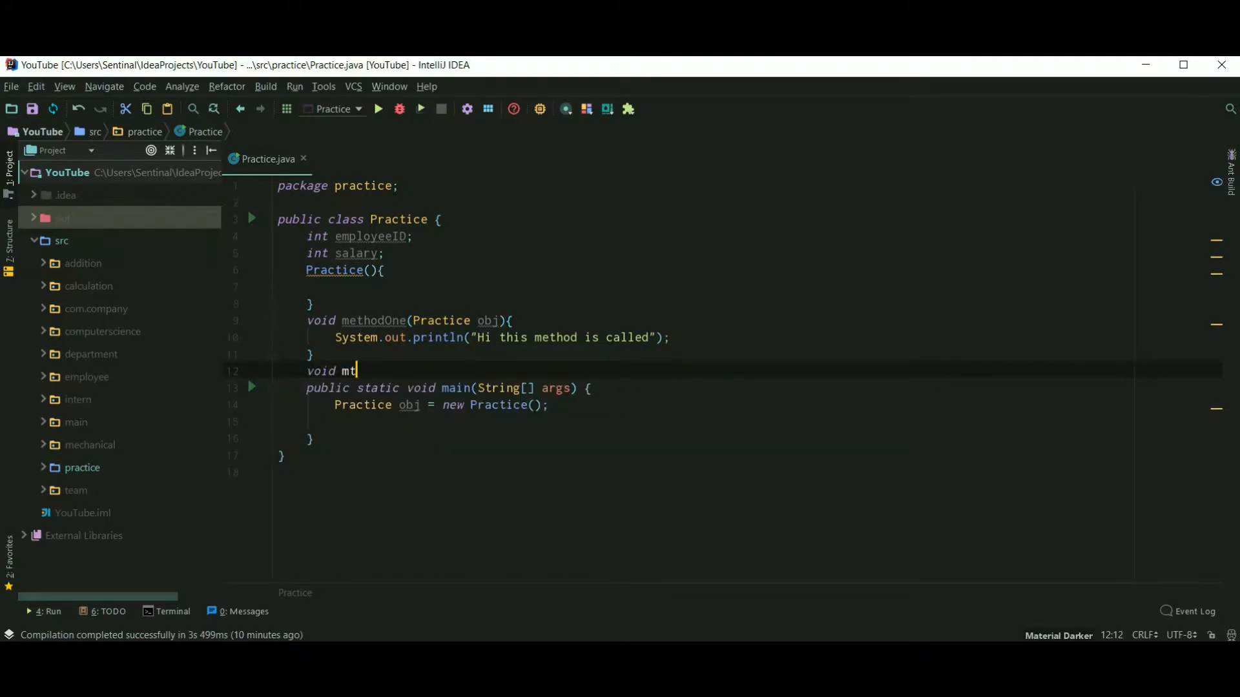
{"action": "type", "text": "ethodTwo"}
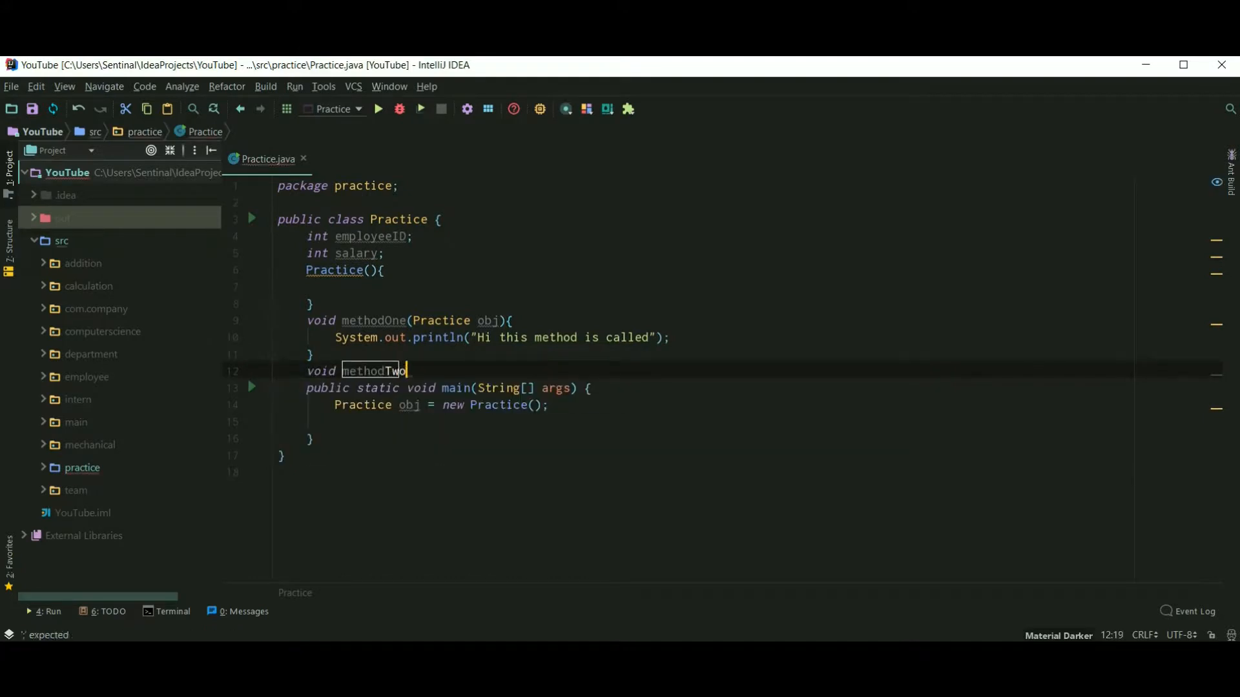
{"action": "type", "text": "(){"}
{"action": "type", "text": "methodOne("}
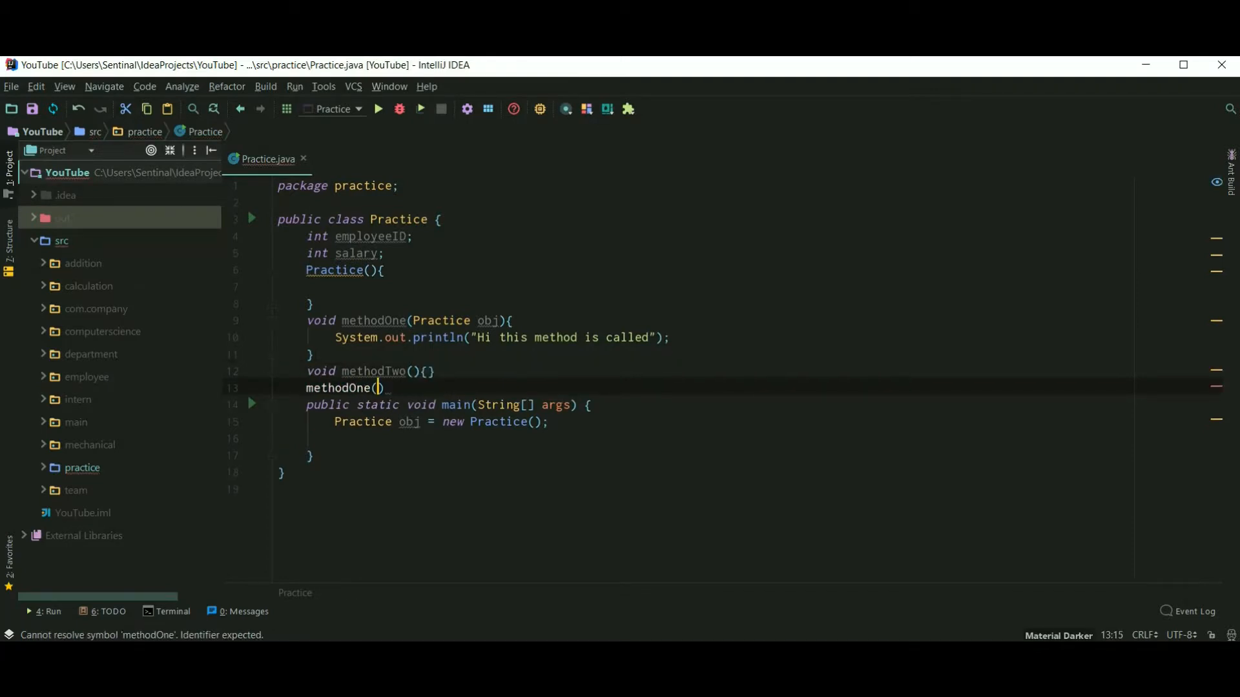
{"action": "type", "text": "this"}
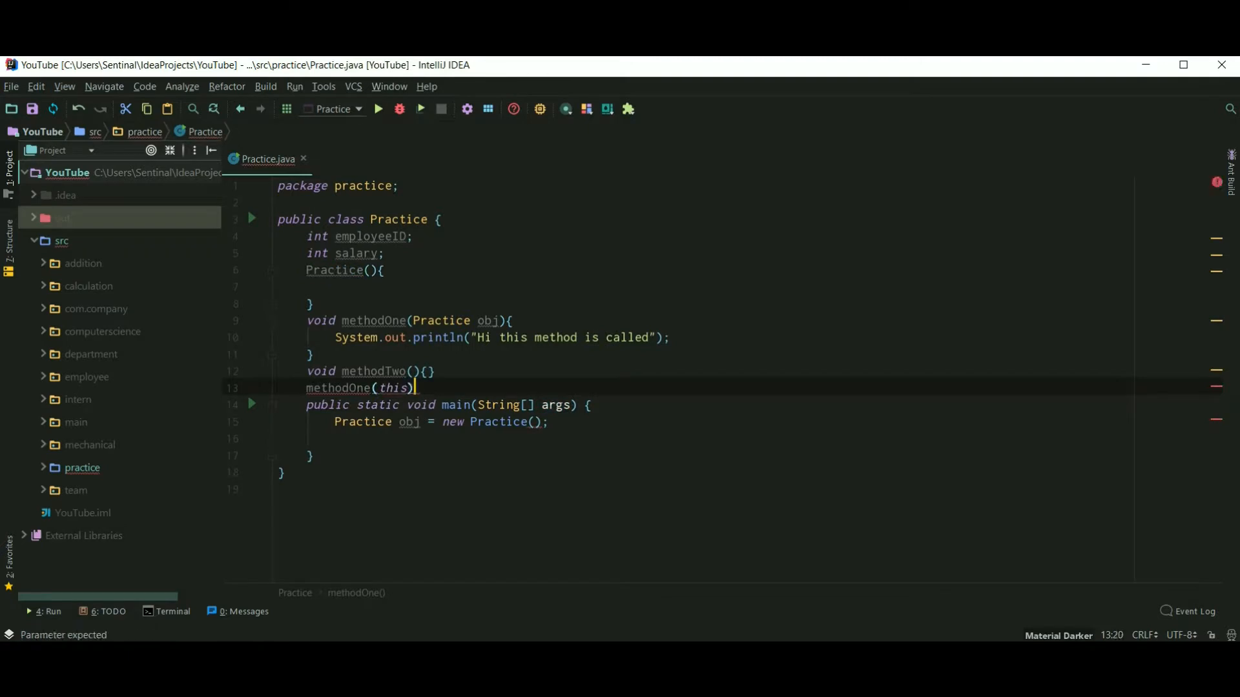
{"action": "type", "text": ";"}
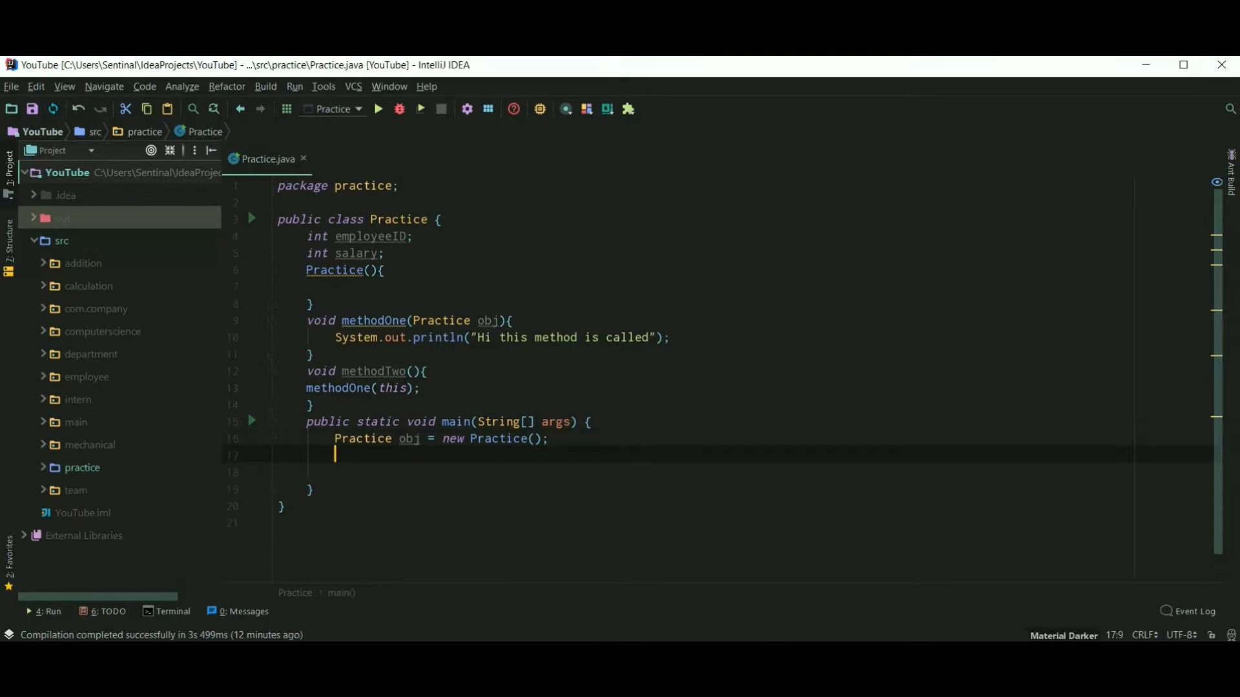
Step: Add obj.methodTwo() in main and run the program
{"action": "type", "text": "obj."}
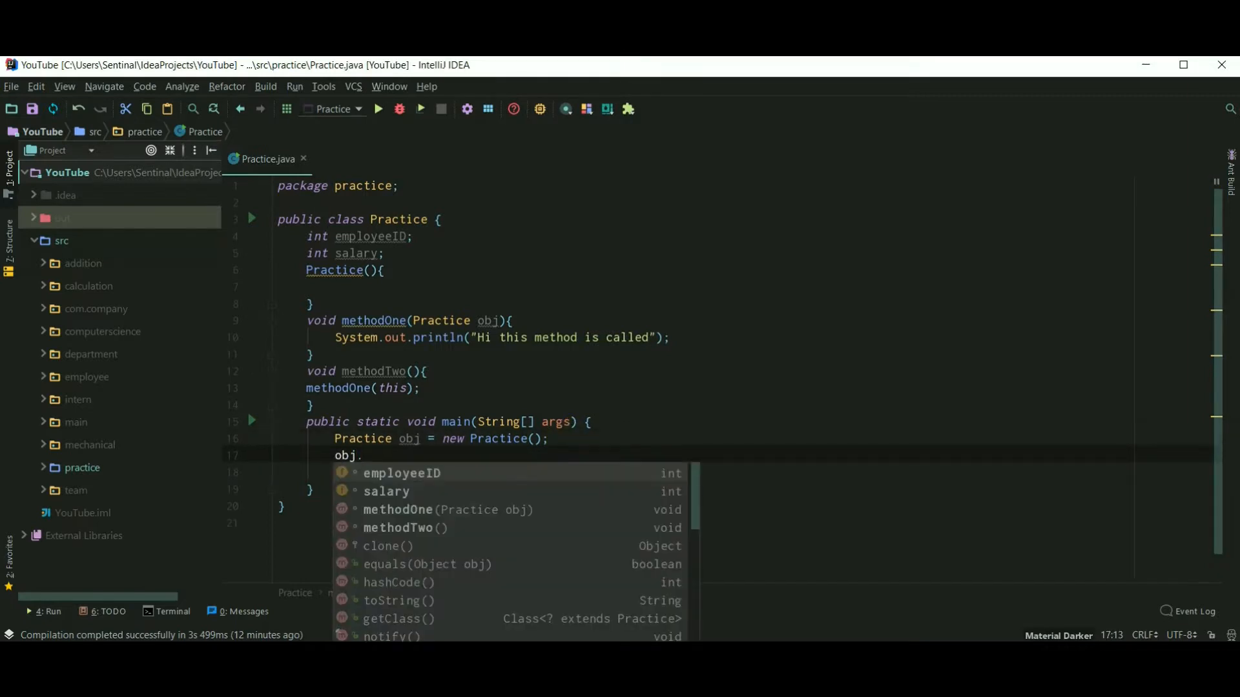
{"action": "type", "text": "methodTwo();"}
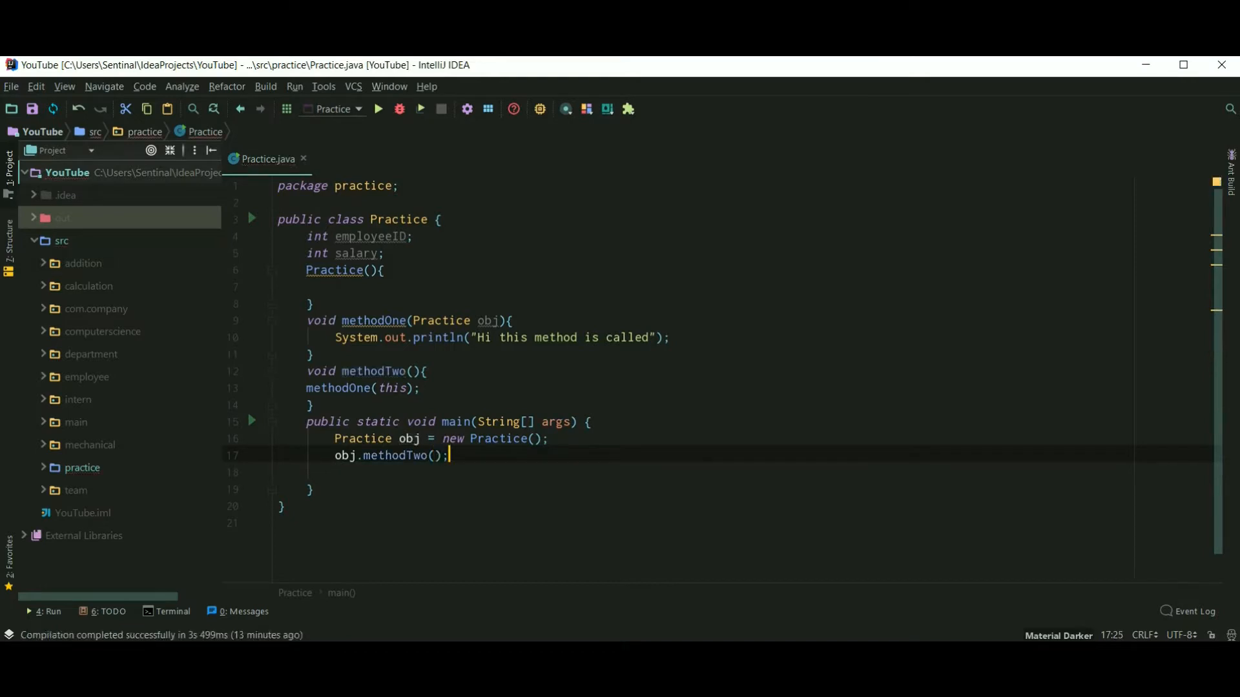
{"action": "mouse_move", "coordinate": [373, 130]}
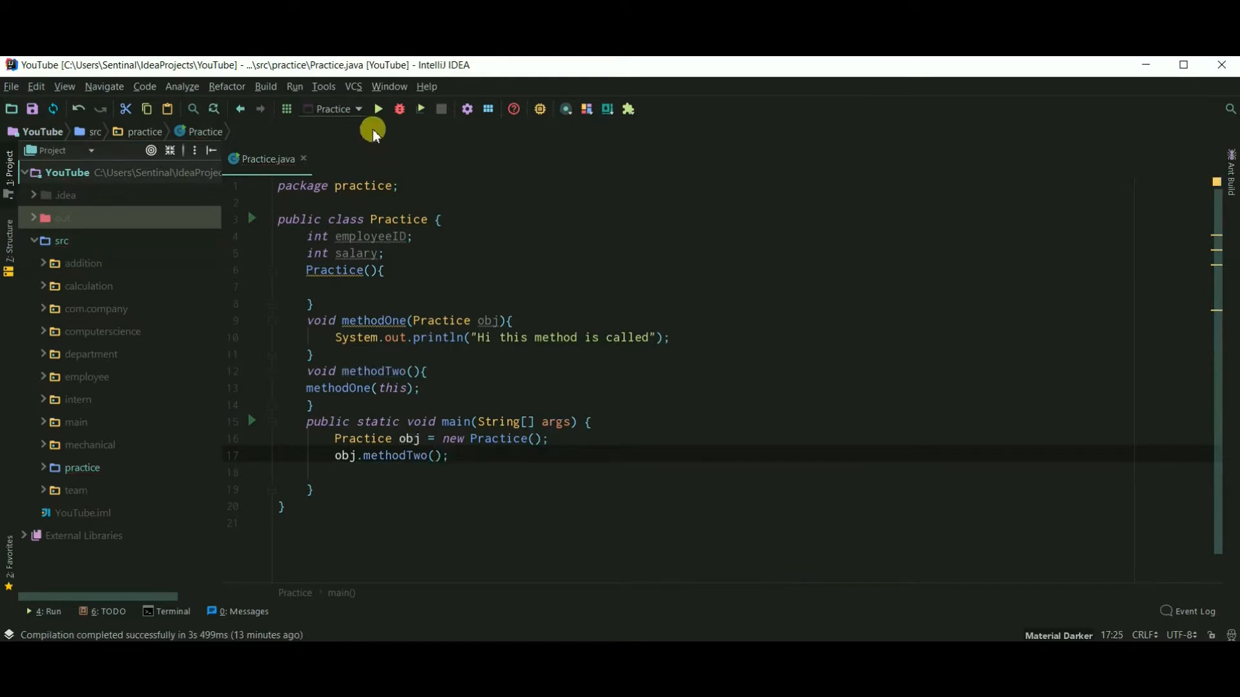
{"action": "left_click", "coordinate": [378, 108]}
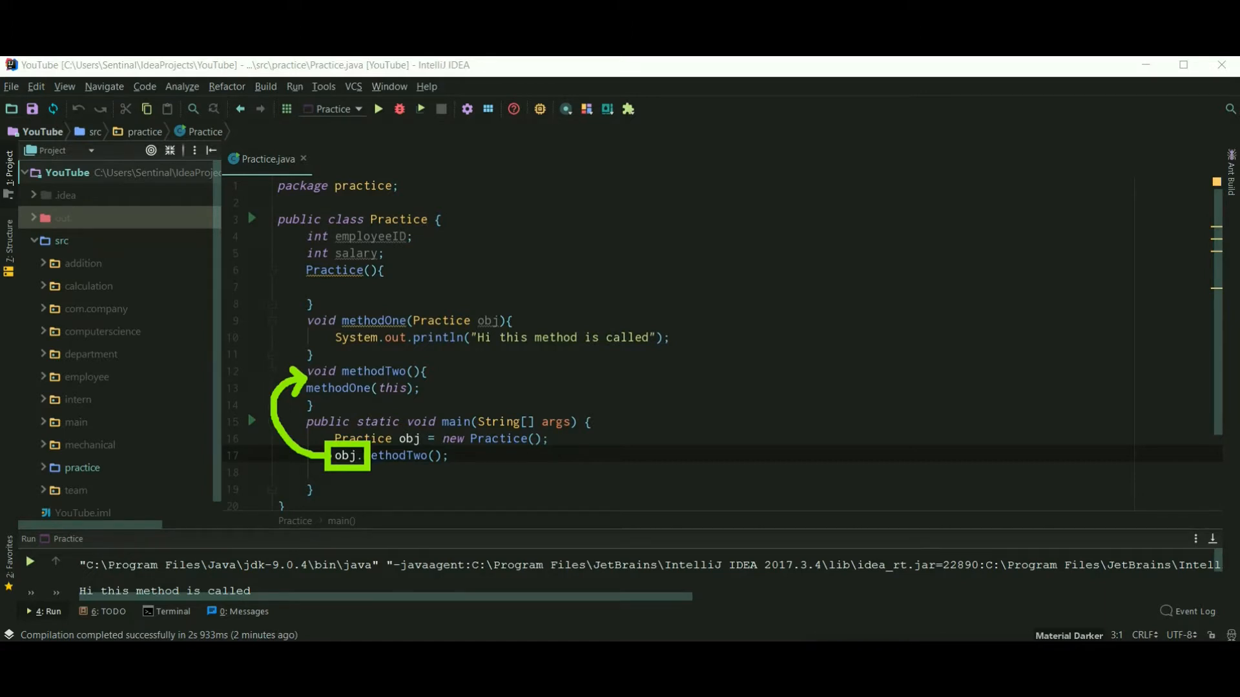
{"action": "mouse_move", "coordinate": [310, 399]}
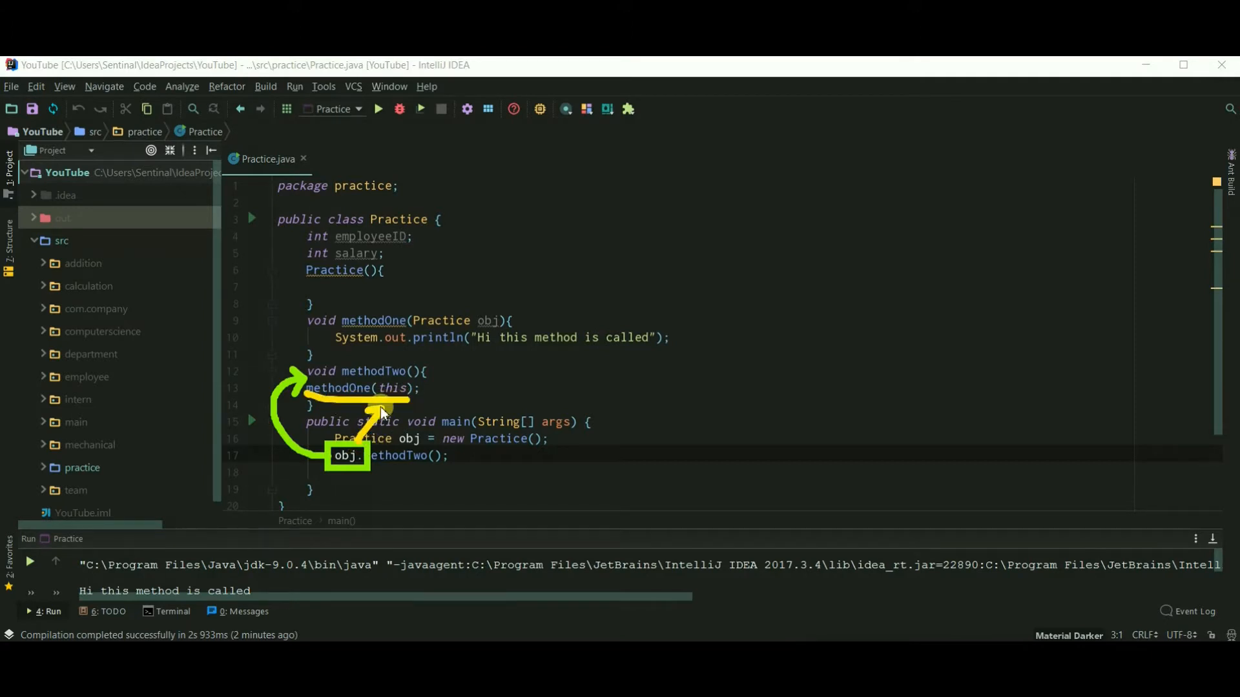
{"action": "mouse_move", "coordinate": [396, 367]}
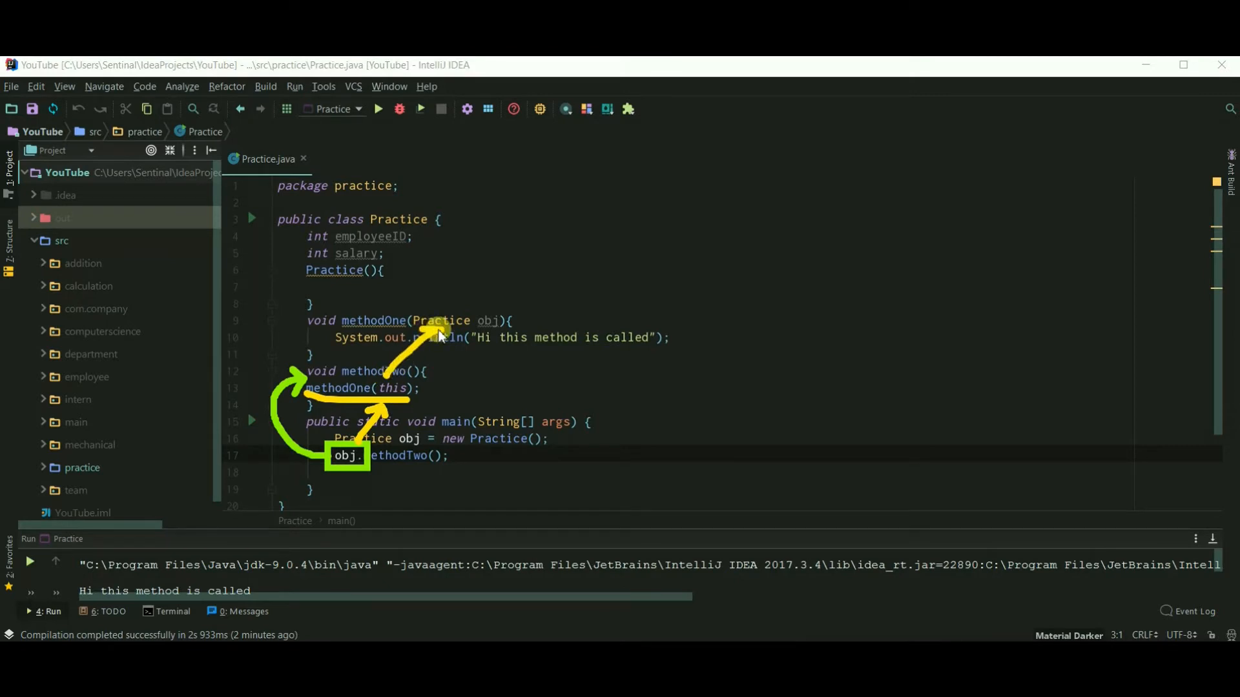
{"action": "mouse_move", "coordinate": [370, 536]}
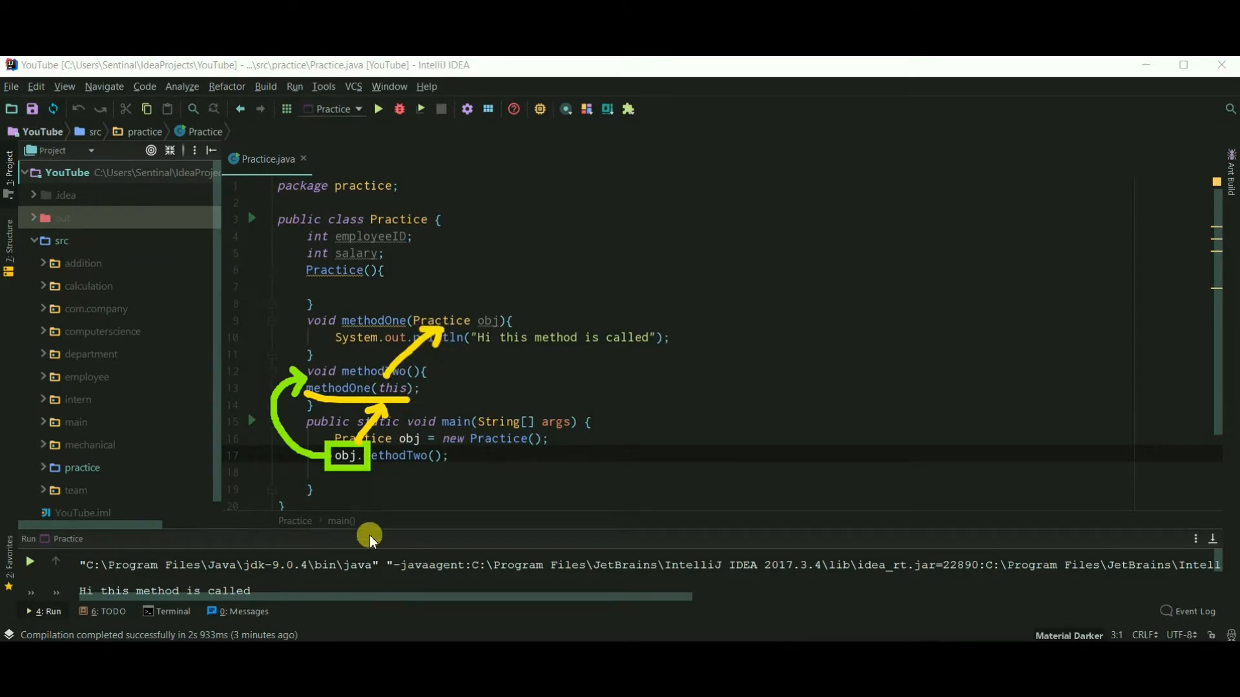
{"action": "mouse_move", "coordinate": [807, 632]}
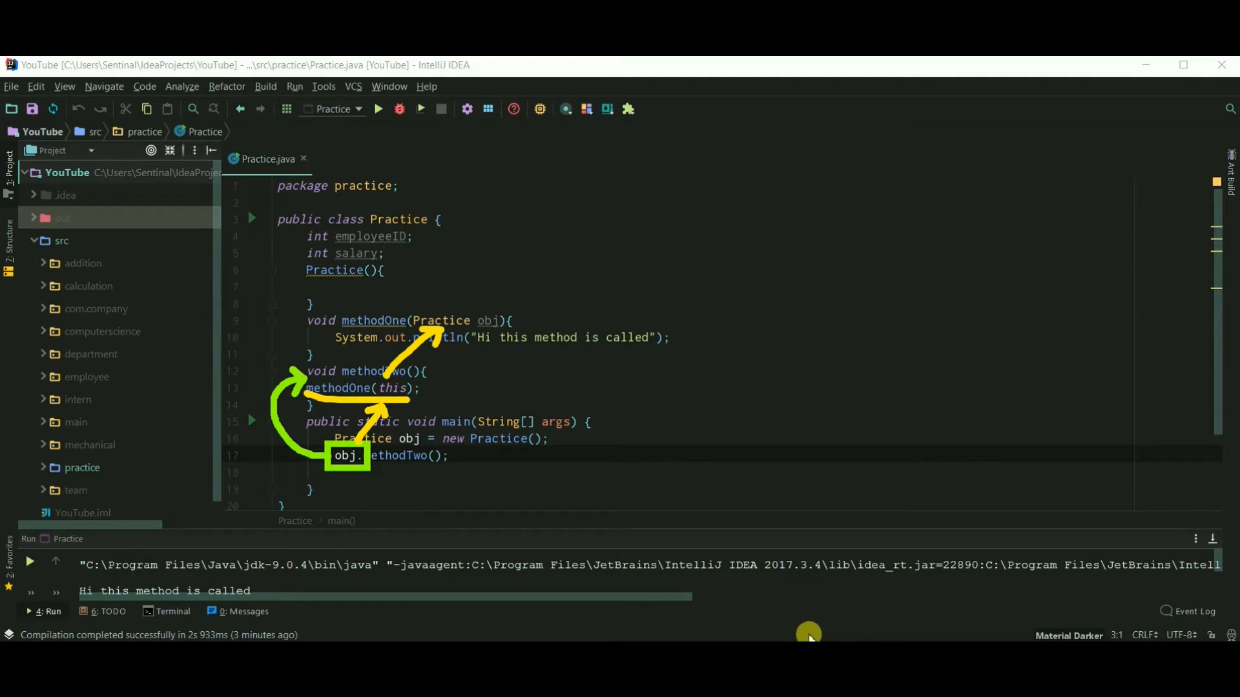